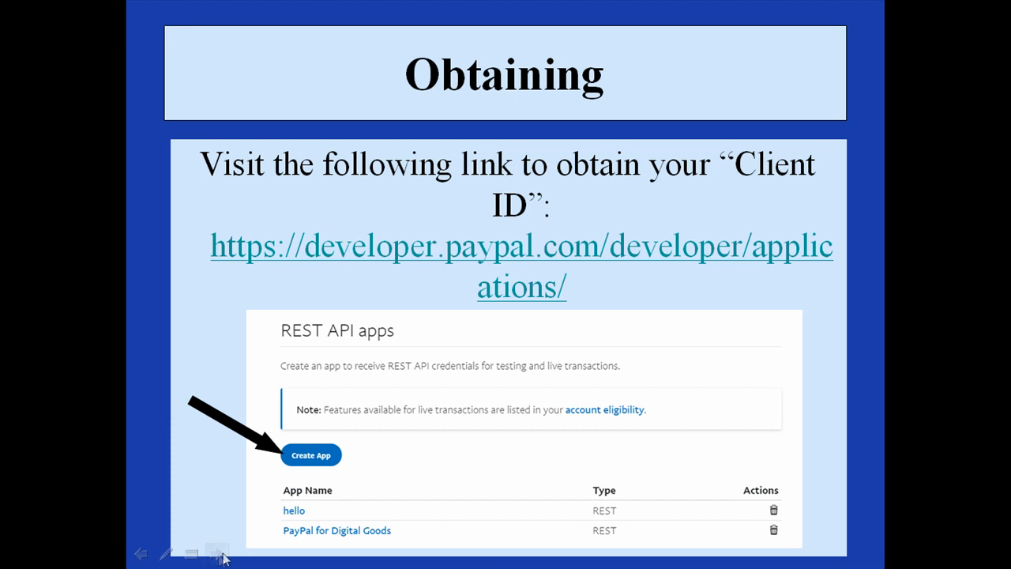
{"action": "mouse_move", "coordinate": [182, 302]}
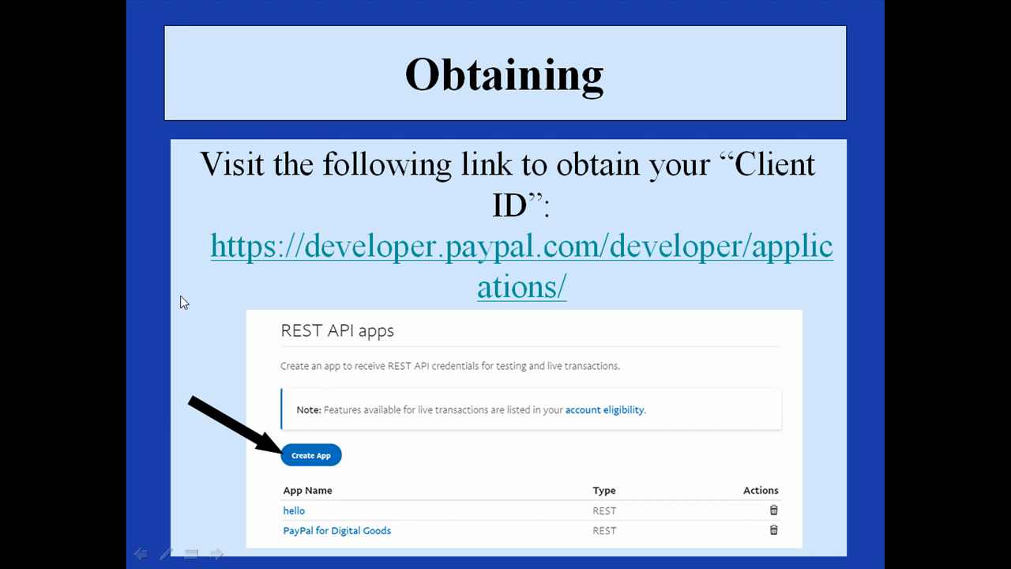
{"action": "mouse_move", "coordinate": [648, 311]}
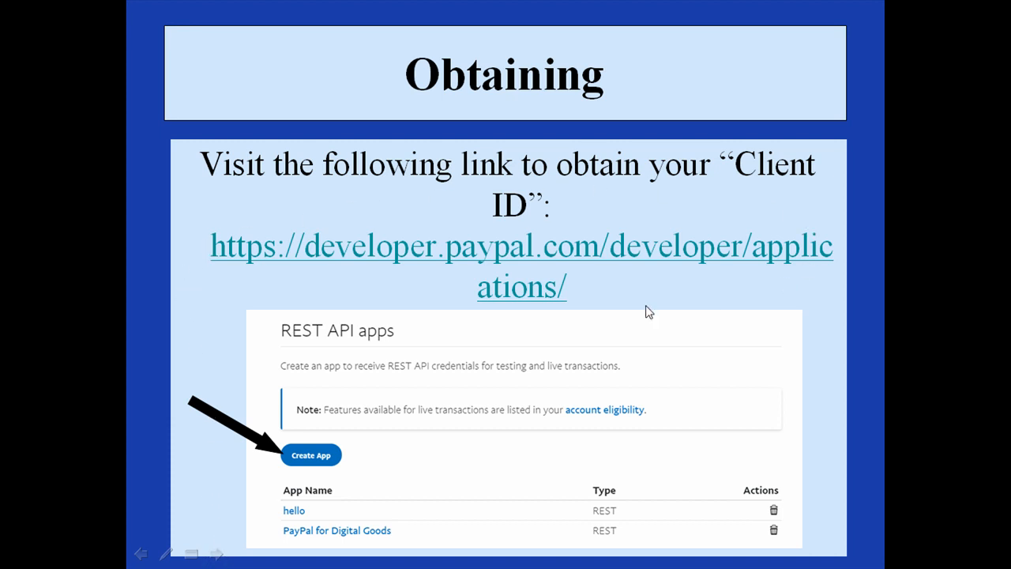
{"action": "mouse_move", "coordinate": [509, 314]}
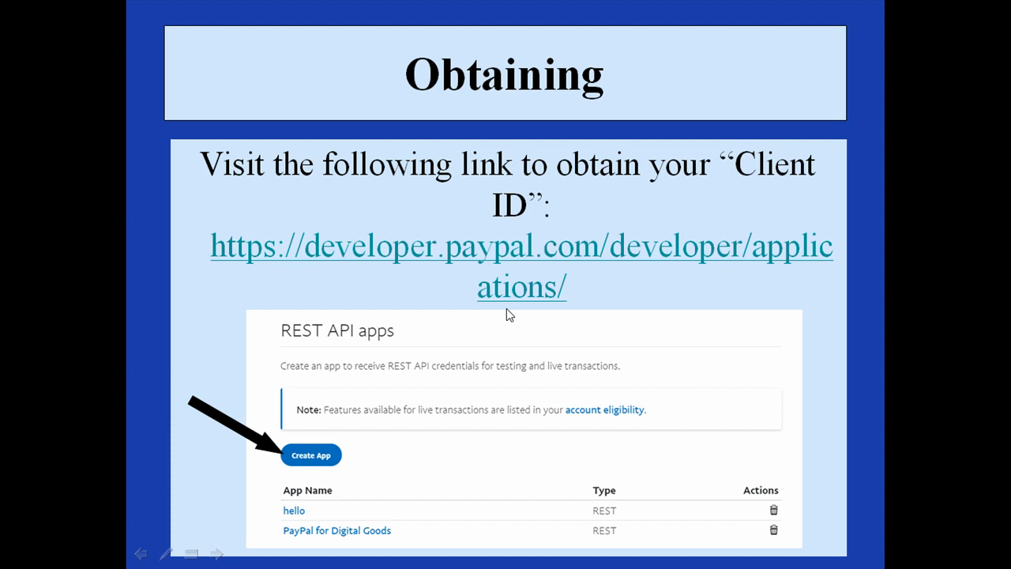
{"action": "mouse_move", "coordinate": [497, 326]}
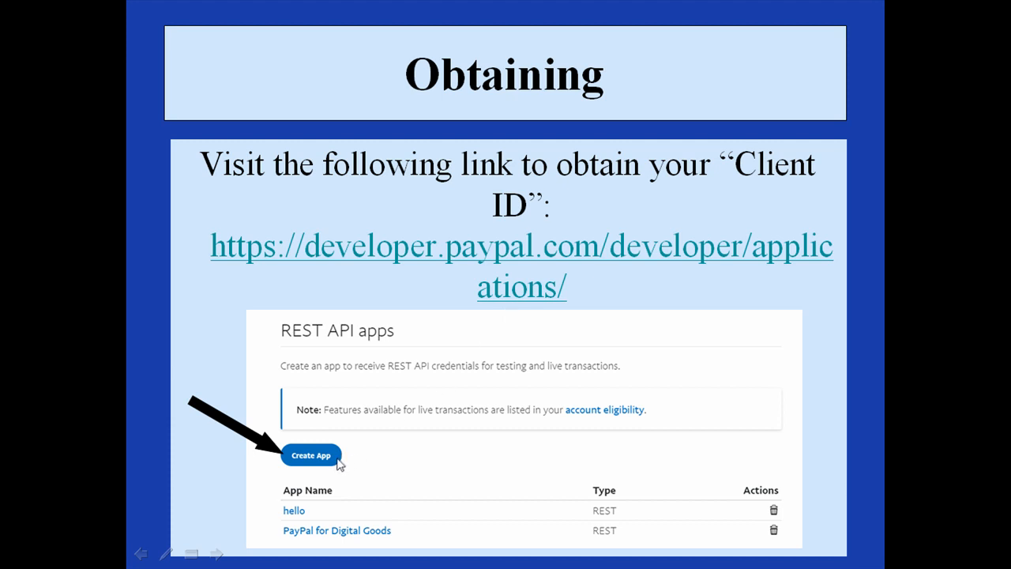
{"action": "mouse_move", "coordinate": [303, 555]}
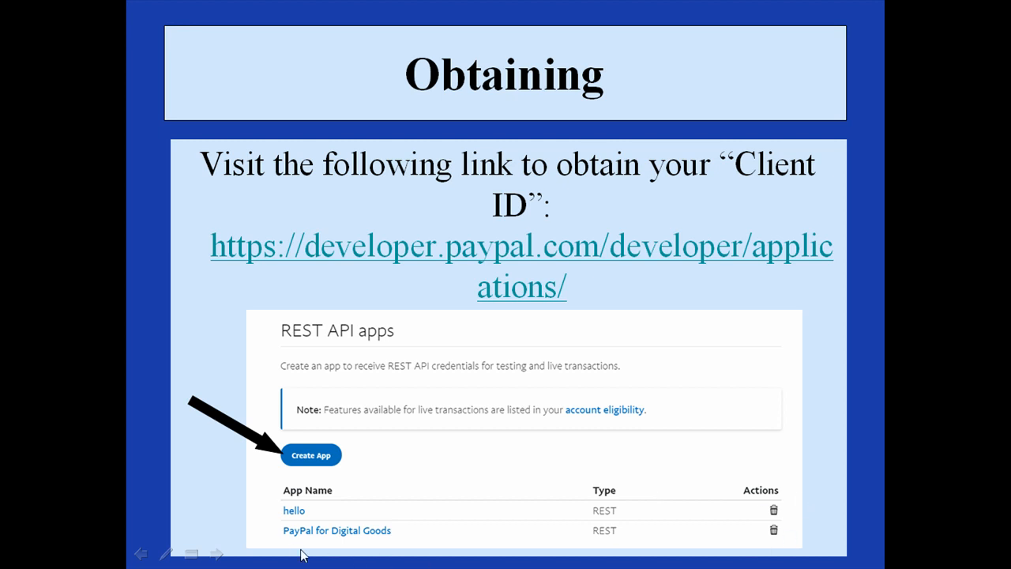
{"action": "mouse_move", "coordinate": [390, 540]}
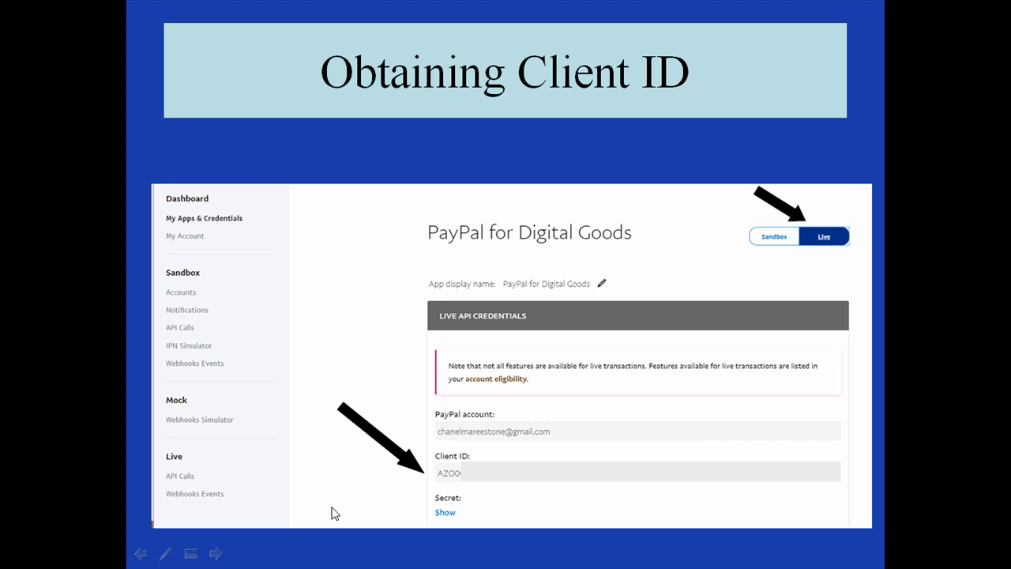
{"action": "mouse_move", "coordinate": [779, 264]}
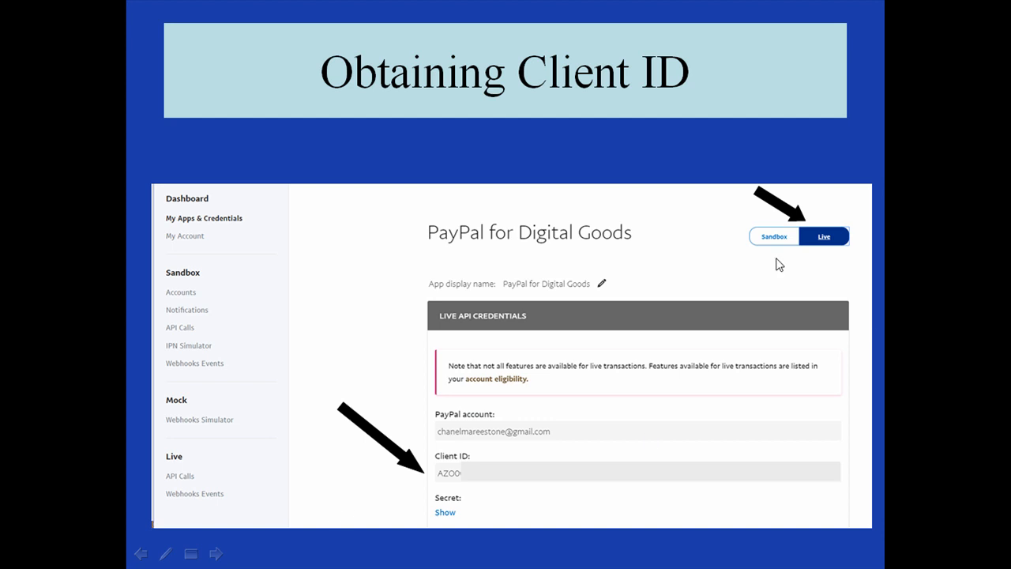
{"action": "mouse_move", "coordinate": [821, 246]}
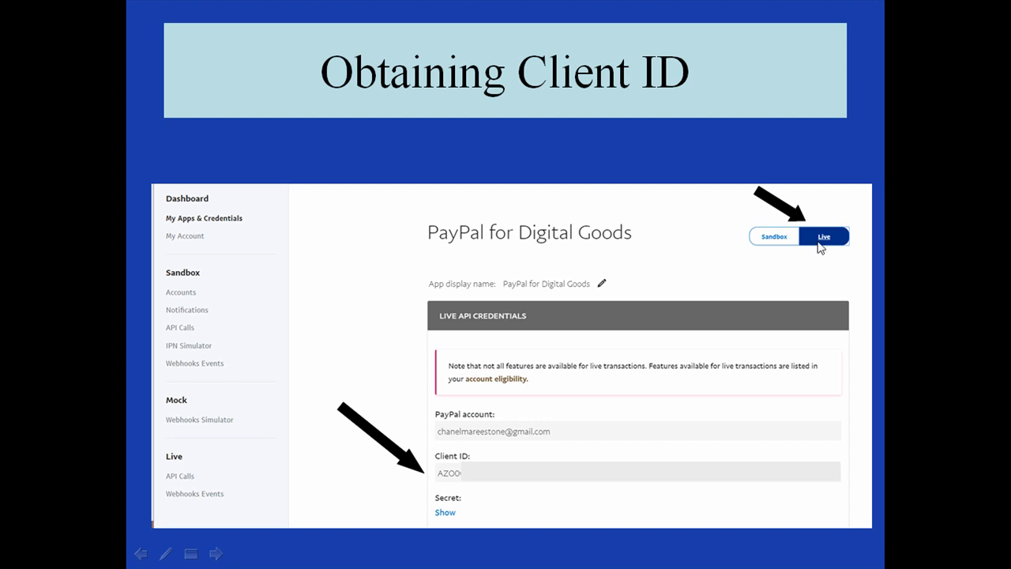
{"action": "mouse_move", "coordinate": [640, 416]}
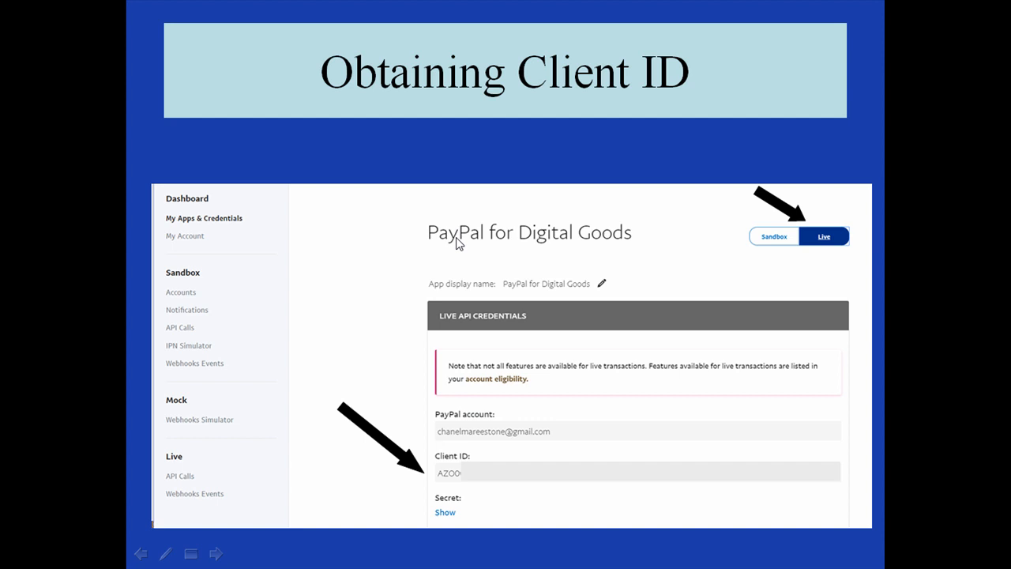
{"action": "mouse_move", "coordinate": [623, 241]}
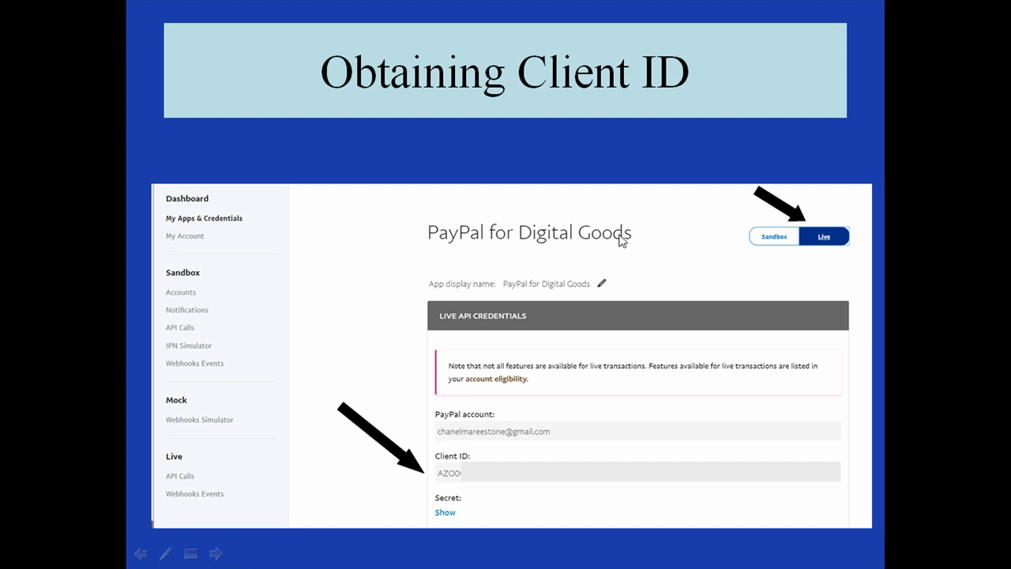
{"action": "mouse_move", "coordinate": [460, 482]}
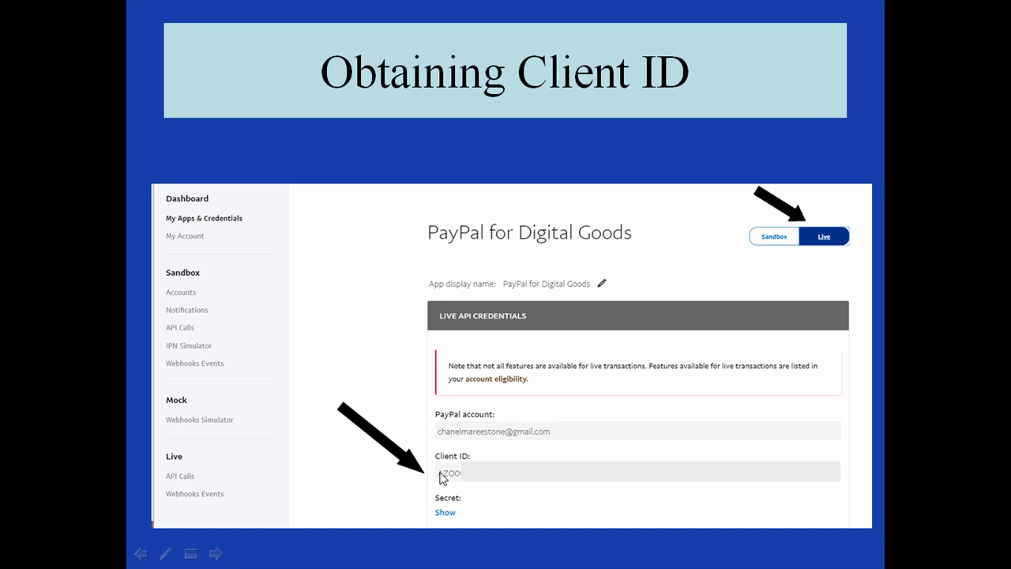
{"action": "mouse_move", "coordinate": [560, 479]}
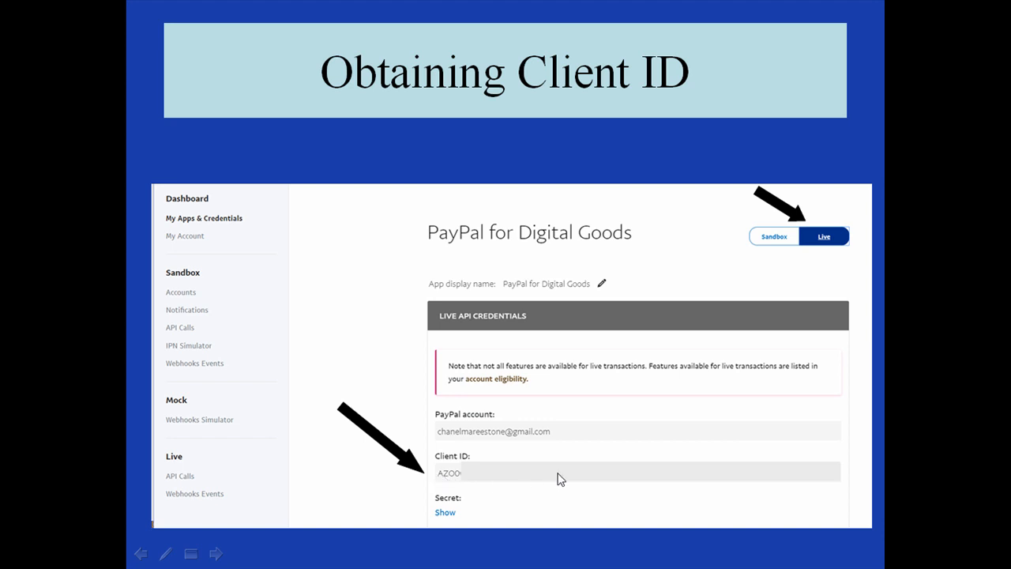
{"action": "mouse_move", "coordinate": [469, 478]}
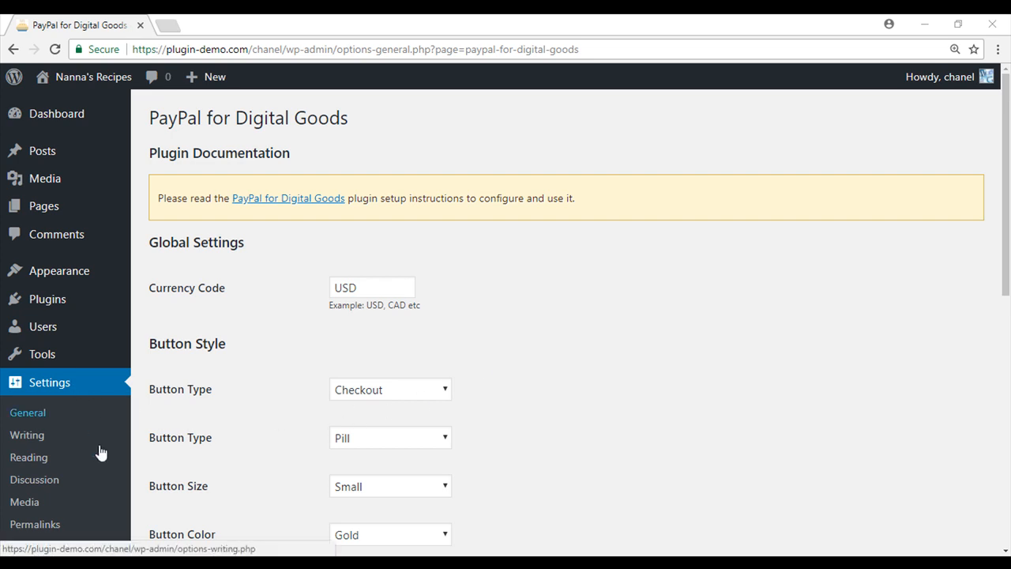
{"action": "mouse_move", "coordinate": [50, 546]}
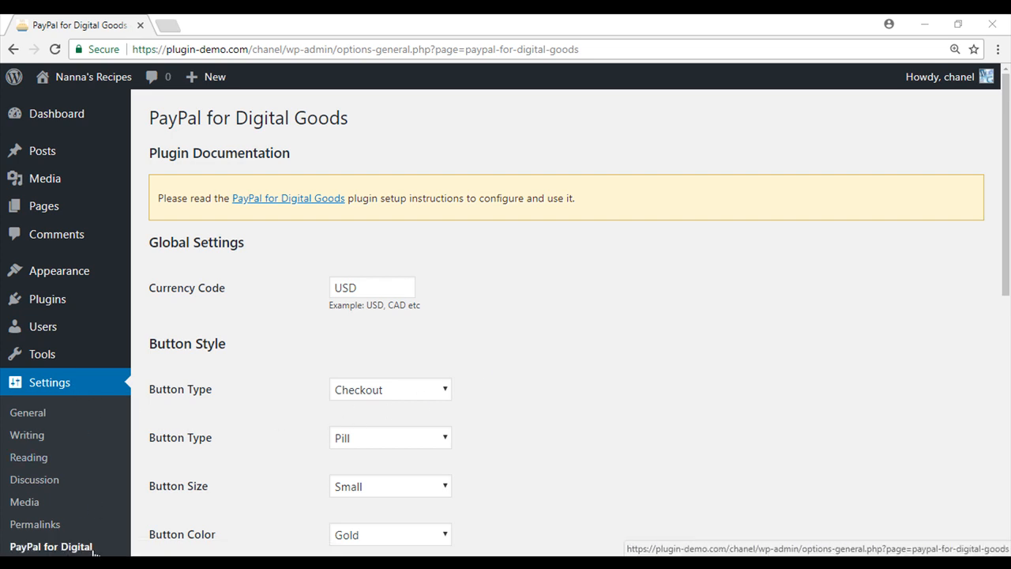
{"action": "mouse_move", "coordinate": [511, 324]}
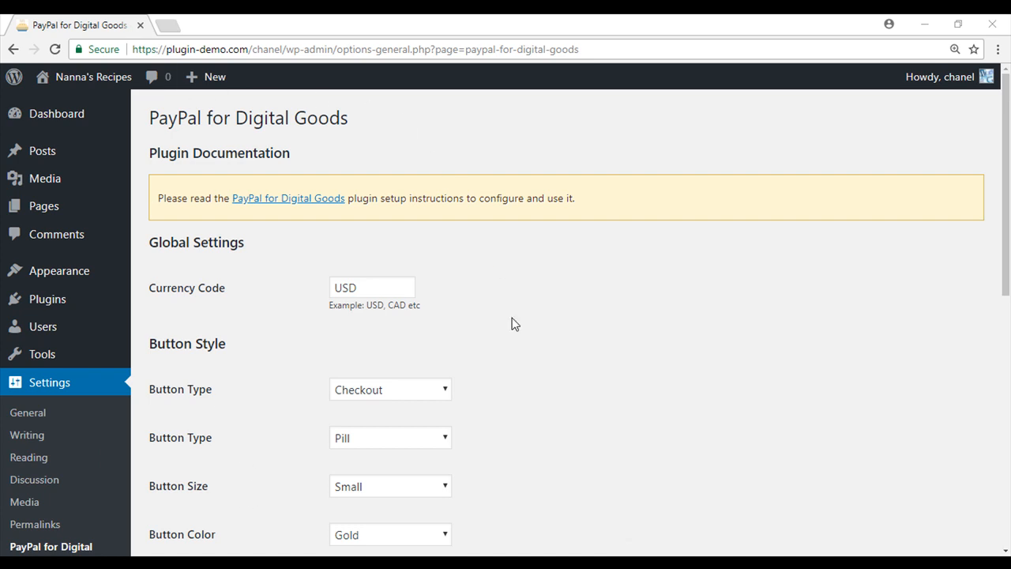
Scroll down to PayPal Credentials, showing Live Mode on and both client IDs filled
{"action": "scroll", "scroll_direction": "down", "scroll_amount": 3}
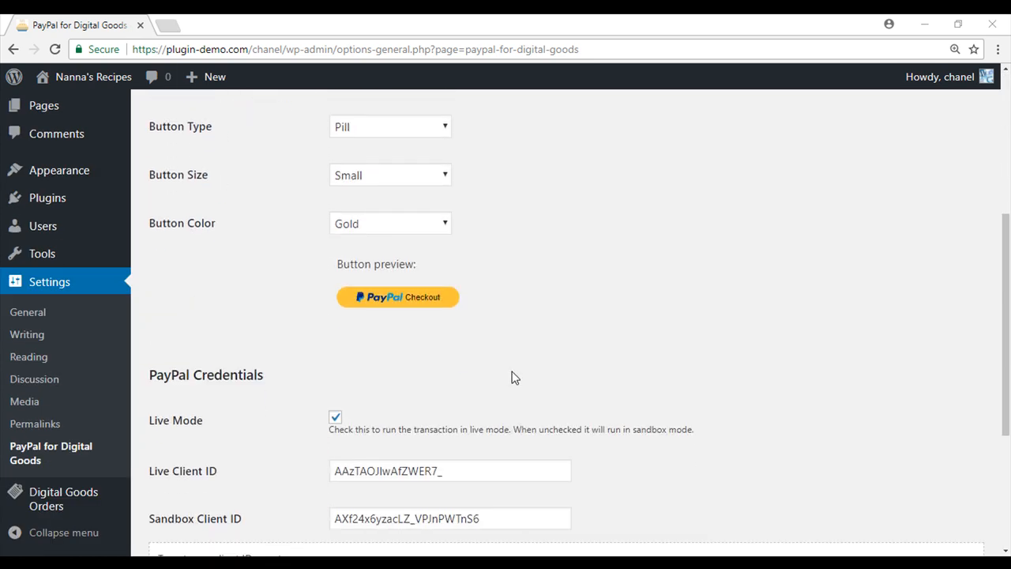
{"action": "scroll", "scroll_direction": "down", "scroll_amount": 3}
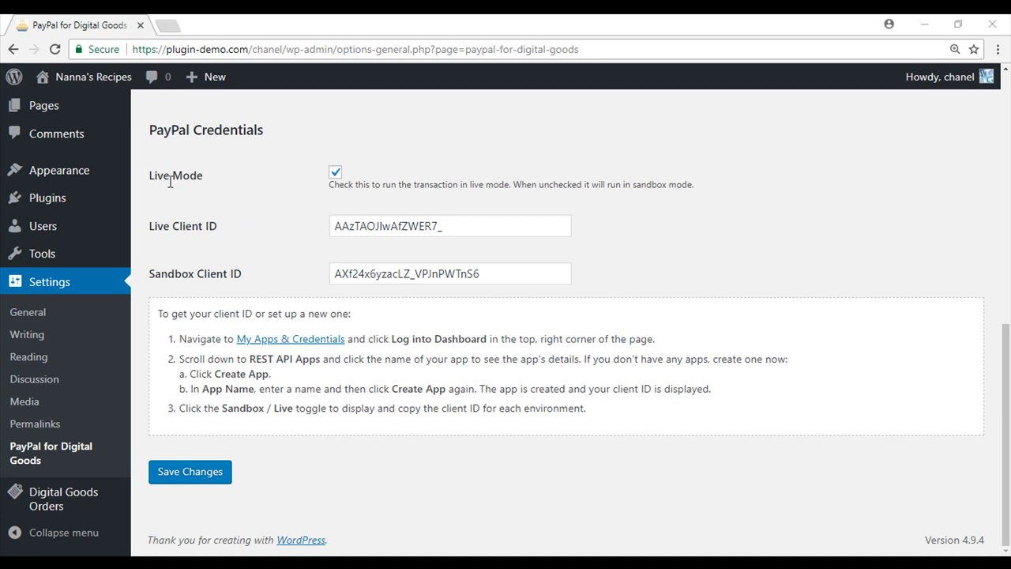
{"action": "mouse_move", "coordinate": [336, 172]}
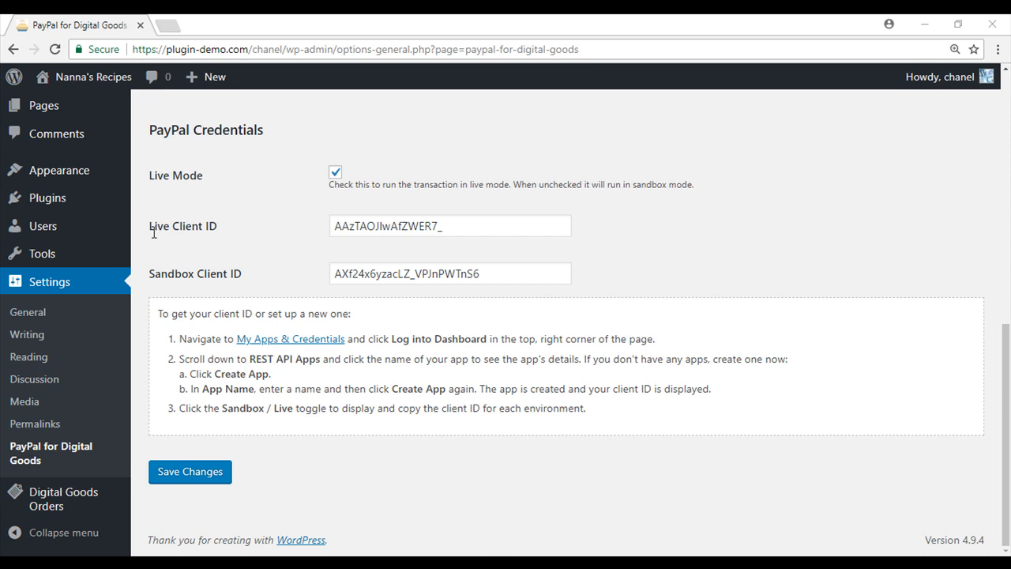
{"action": "mouse_move", "coordinate": [172, 273]}
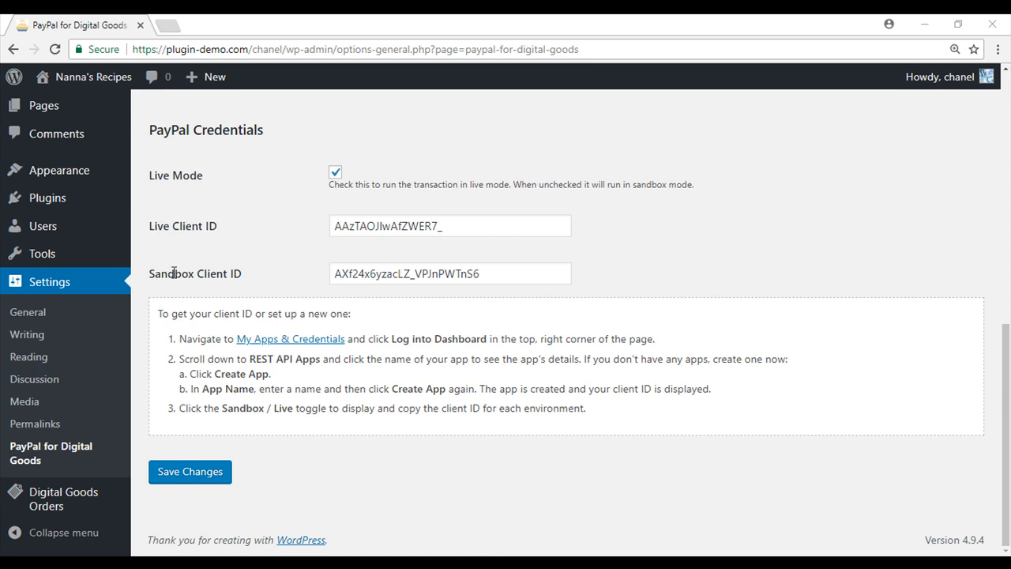
{"action": "mouse_move", "coordinate": [311, 280]}
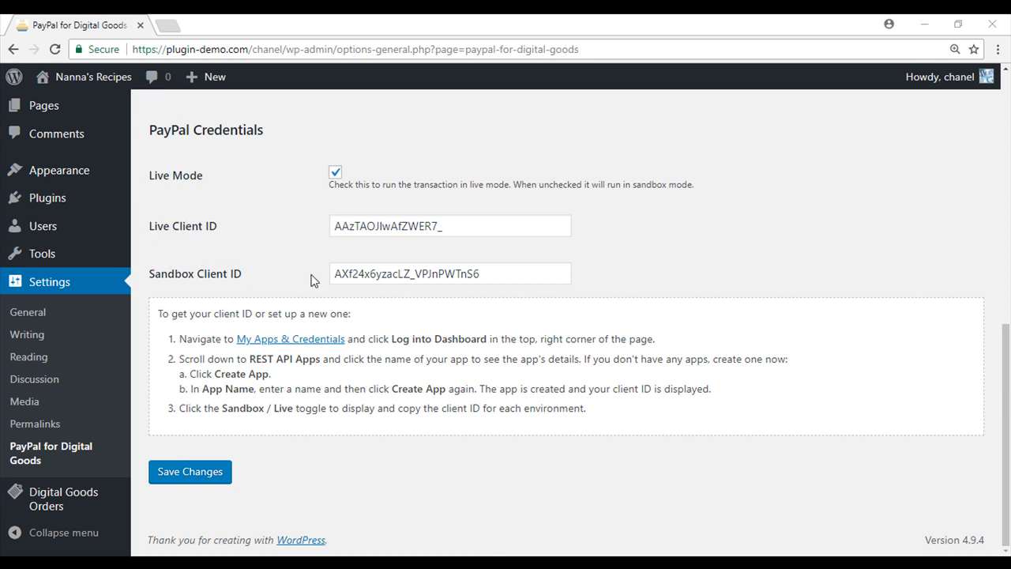
{"action": "mouse_move", "coordinate": [324, 282]}
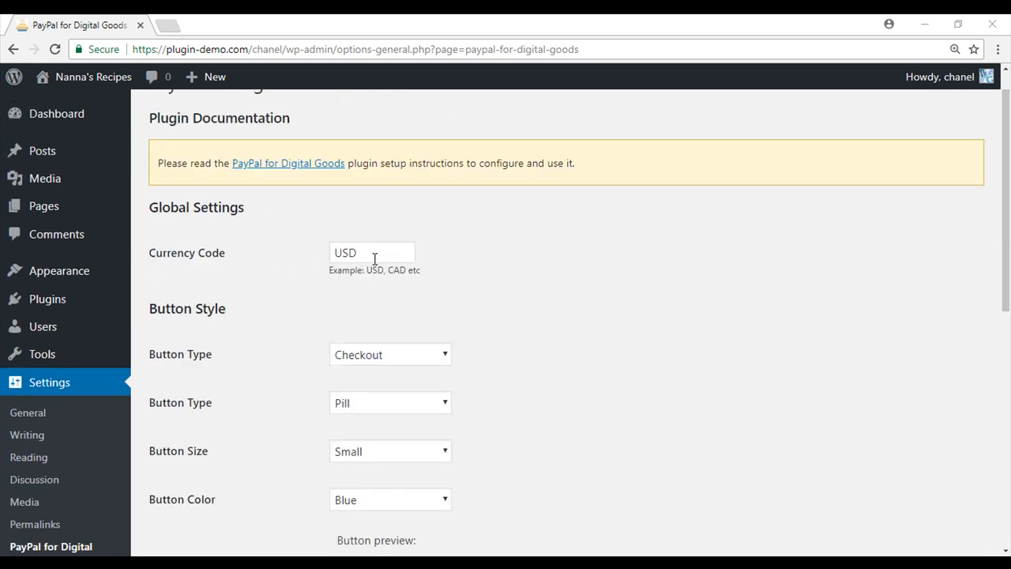
{"action": "mouse_move", "coordinate": [376, 295]}
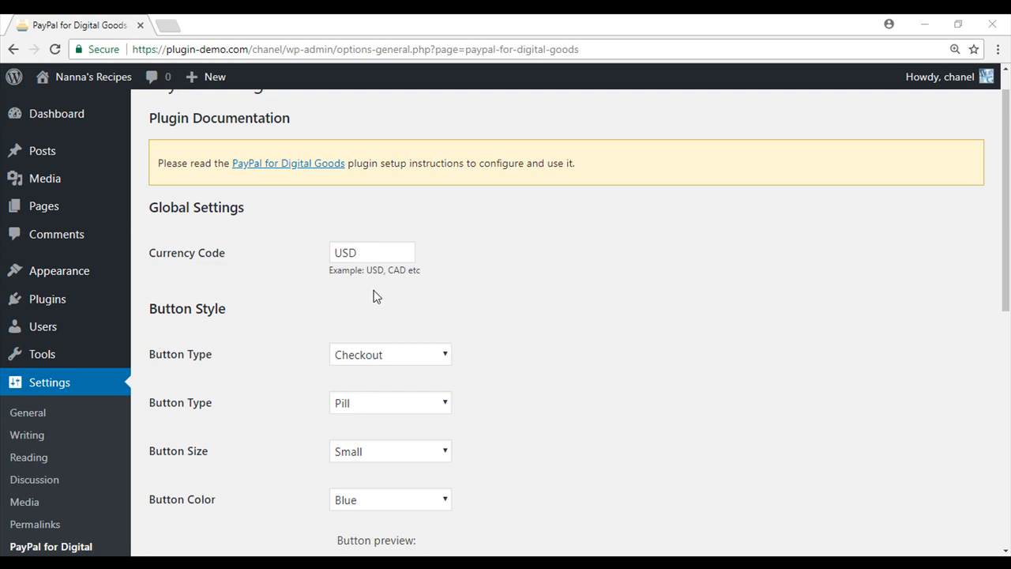
Set the Checkout button style to Pill shape, Small size and Gold colour
{"action": "scroll", "scroll_direction": "down", "scroll_amount": 3}
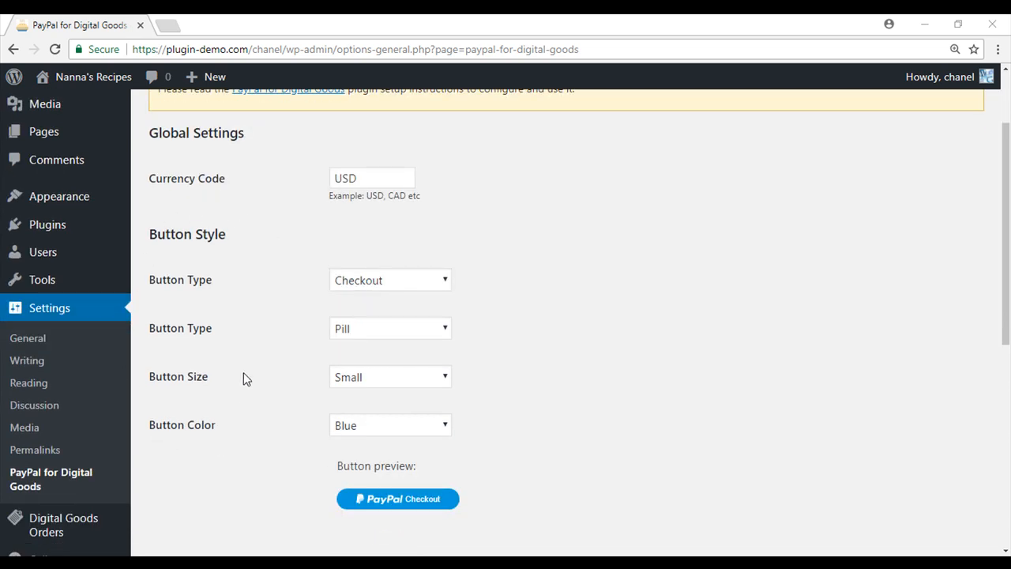
{"action": "mouse_move", "coordinate": [177, 358]}
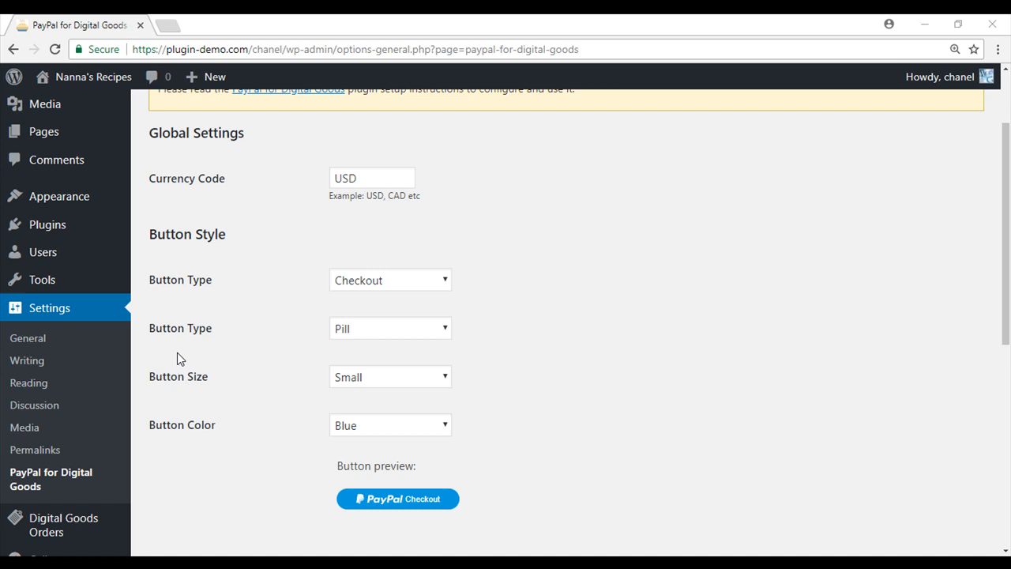
{"action": "left_click", "coordinate": [390, 328]}
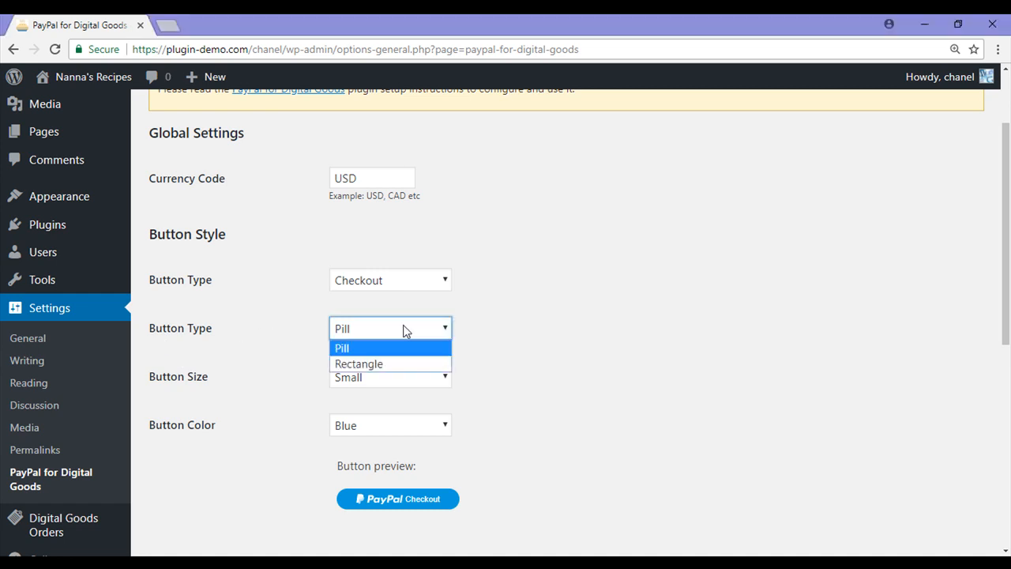
{"action": "mouse_move", "coordinate": [408, 352]}
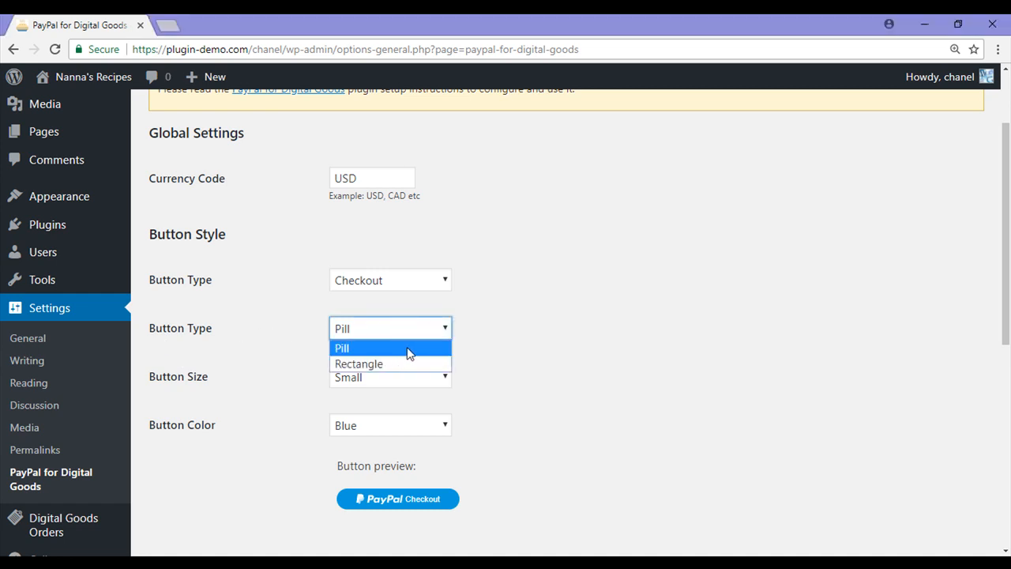
{"action": "left_click", "coordinate": [359, 363]}
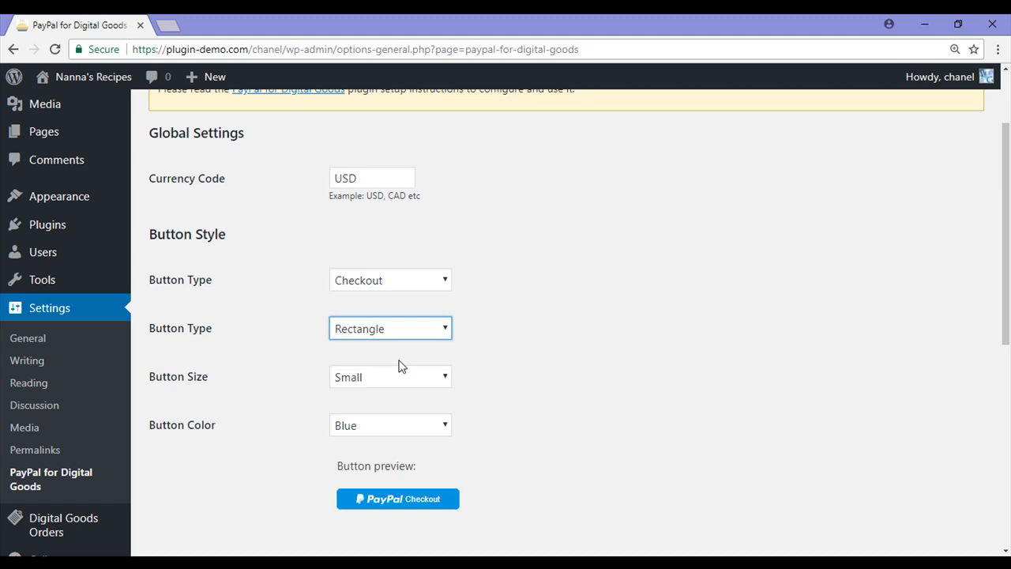
{"action": "mouse_move", "coordinate": [462, 509]}
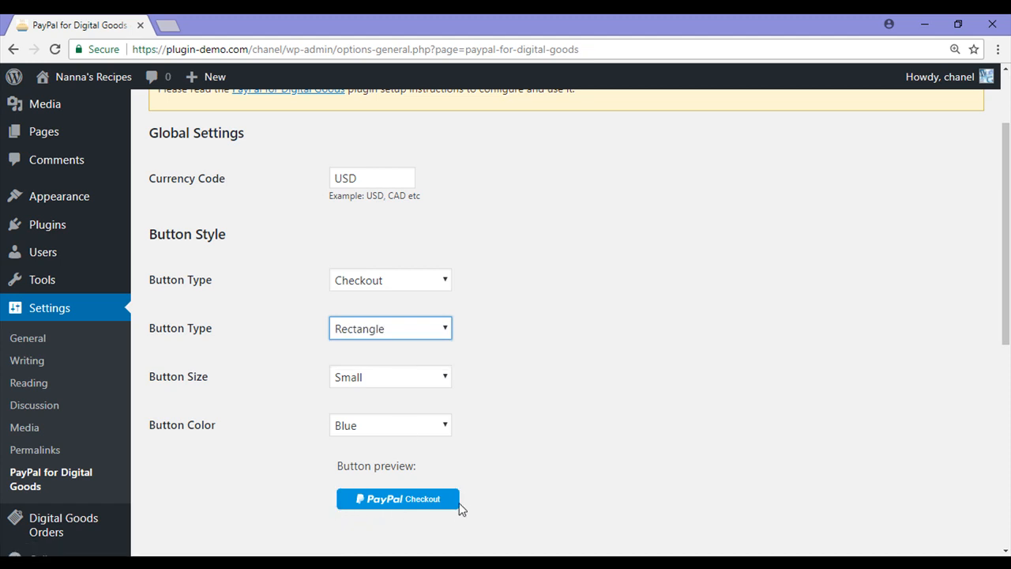
{"action": "mouse_move", "coordinate": [178, 391]}
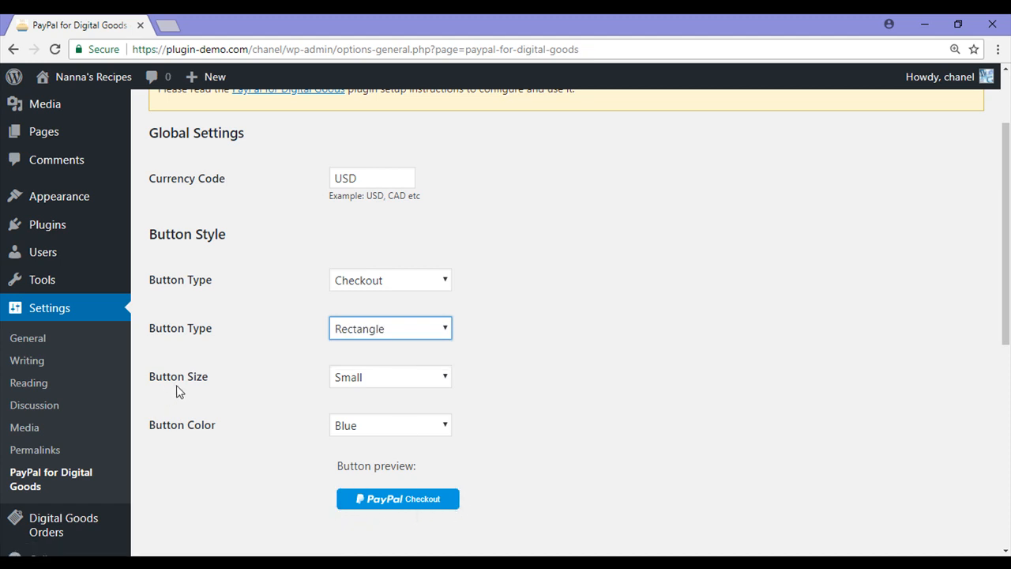
{"action": "left_click", "coordinate": [389, 377]}
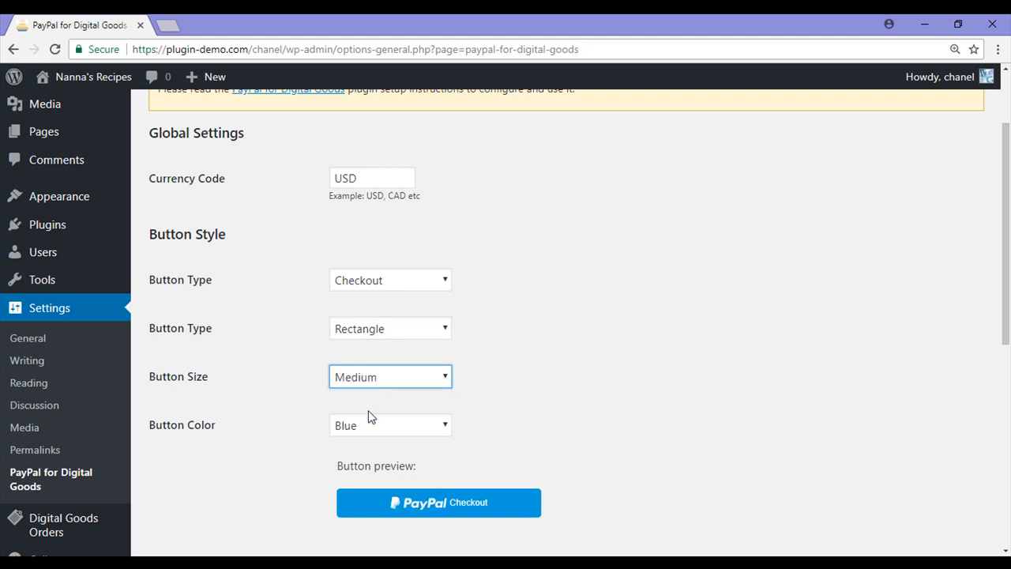
{"action": "mouse_move", "coordinate": [320, 431]}
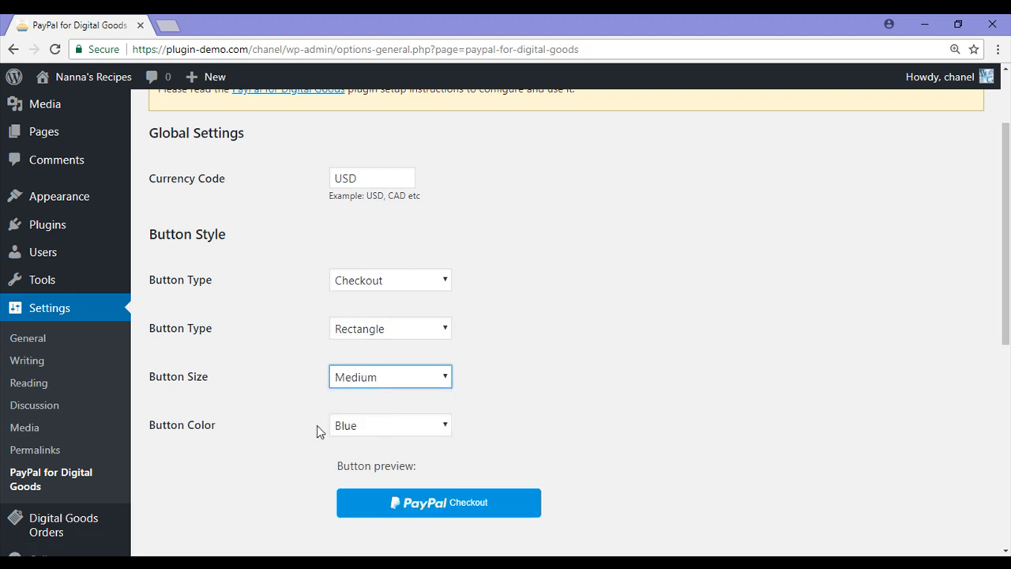
{"action": "left_click", "coordinate": [389, 425]}
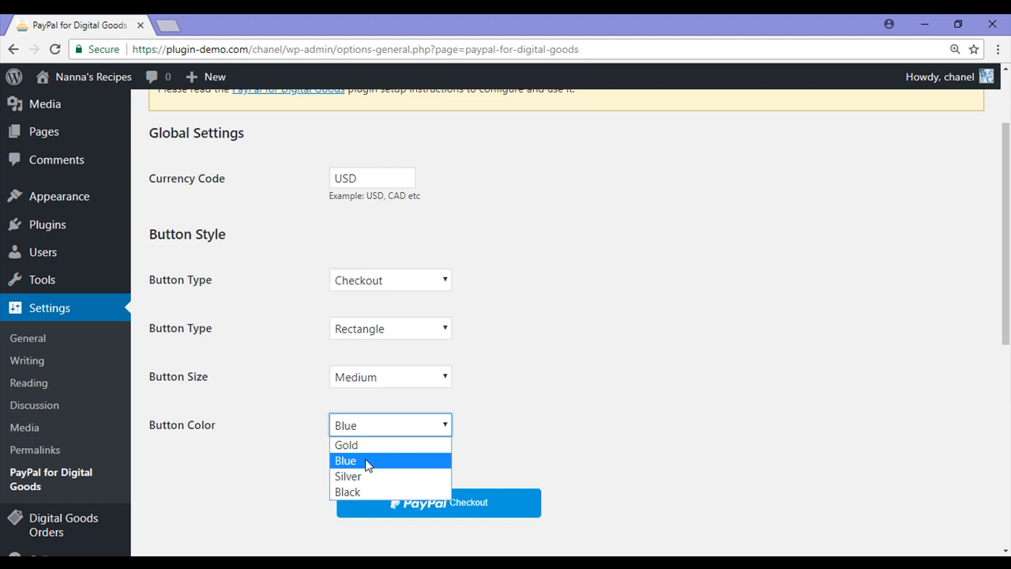
{"action": "left_click", "coordinate": [345, 445]}
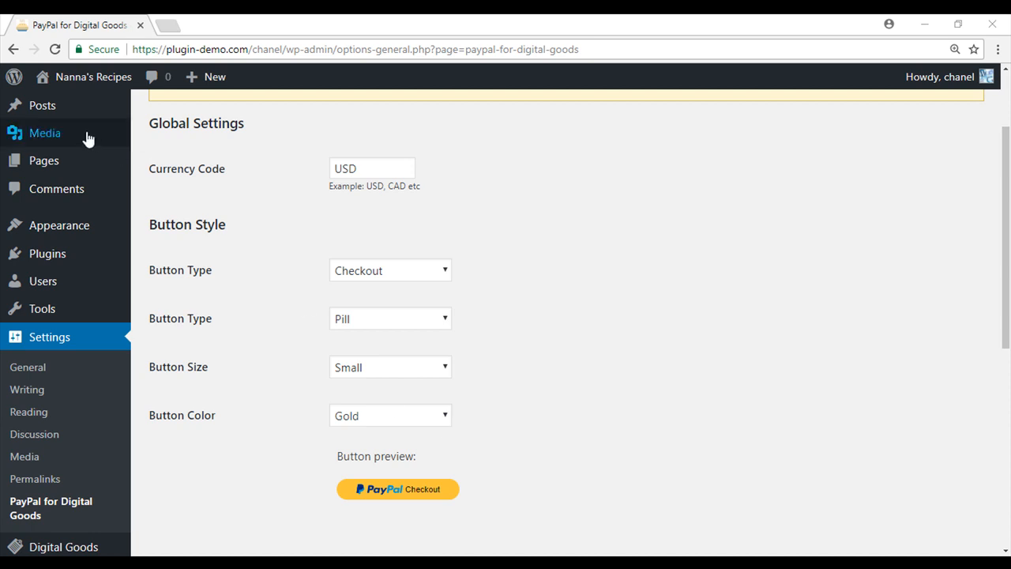
{"action": "mouse_move", "coordinate": [45, 133]}
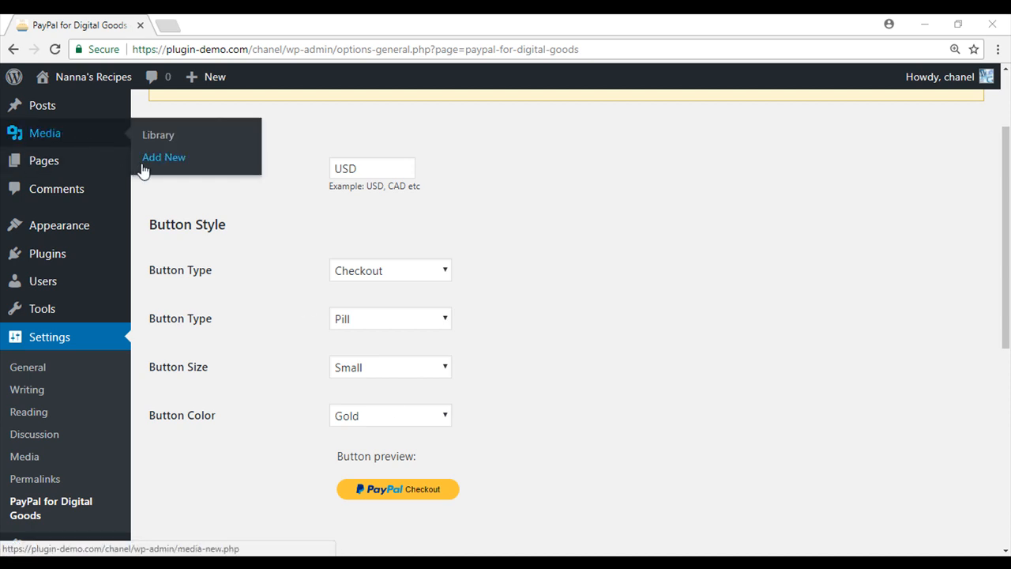
Upload the baking image from the Pictures folder through Media > Add New
{"action": "left_click", "coordinate": [164, 157]}
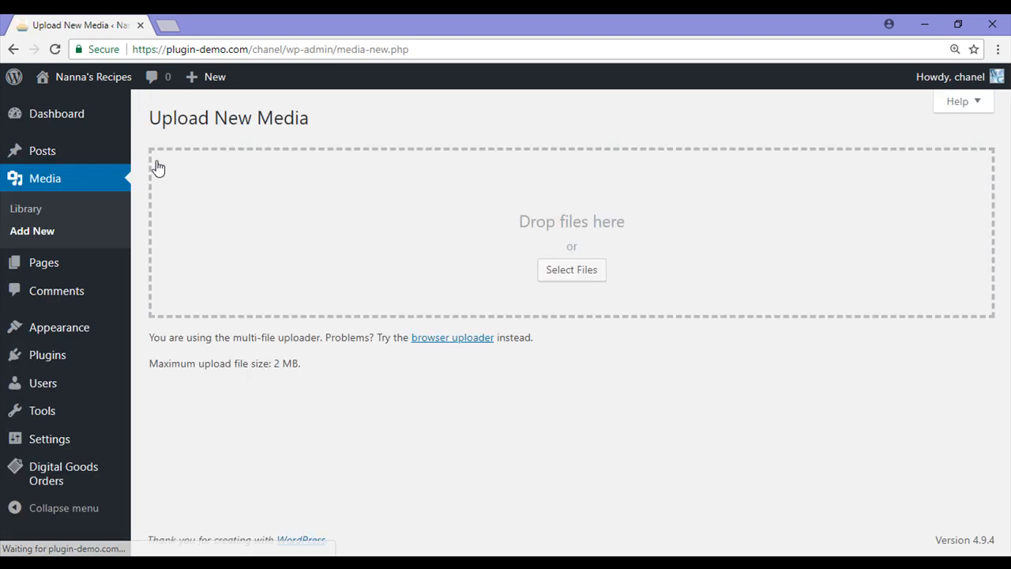
{"action": "mouse_move", "coordinate": [571, 270]}
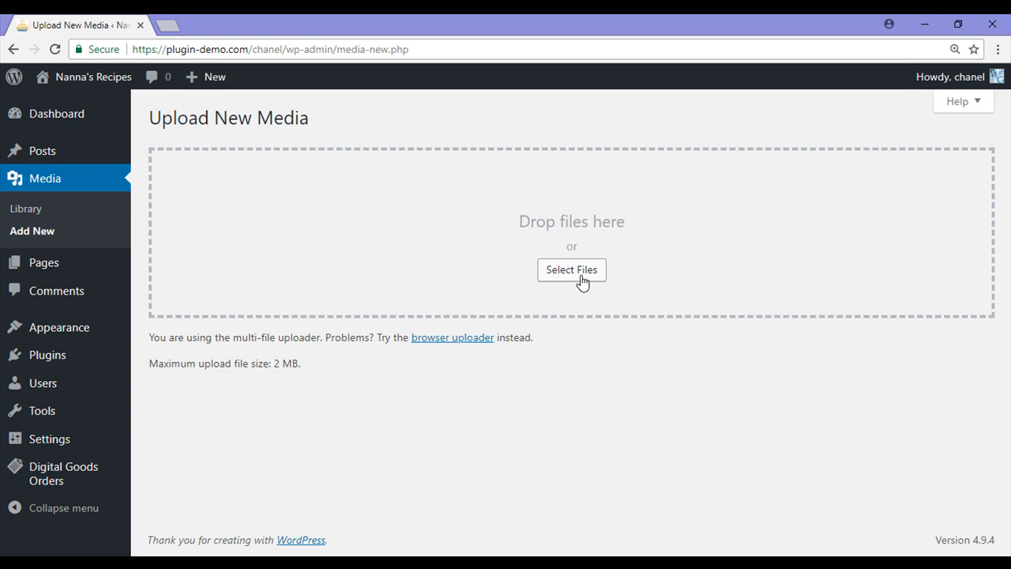
{"action": "left_click", "coordinate": [571, 269]}
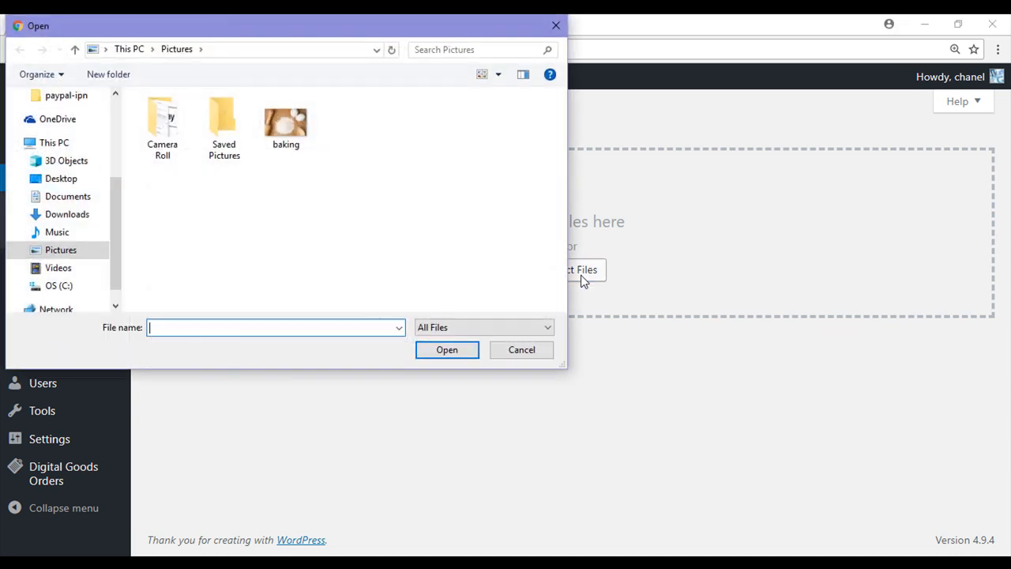
{"action": "left_click", "coordinate": [286, 123]}
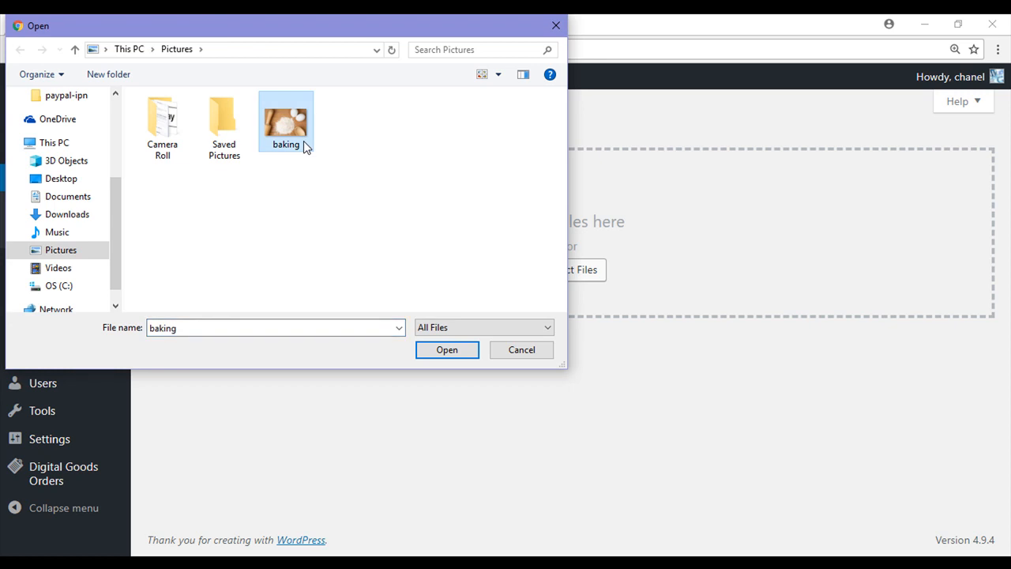
{"action": "left_click", "coordinate": [446, 350]}
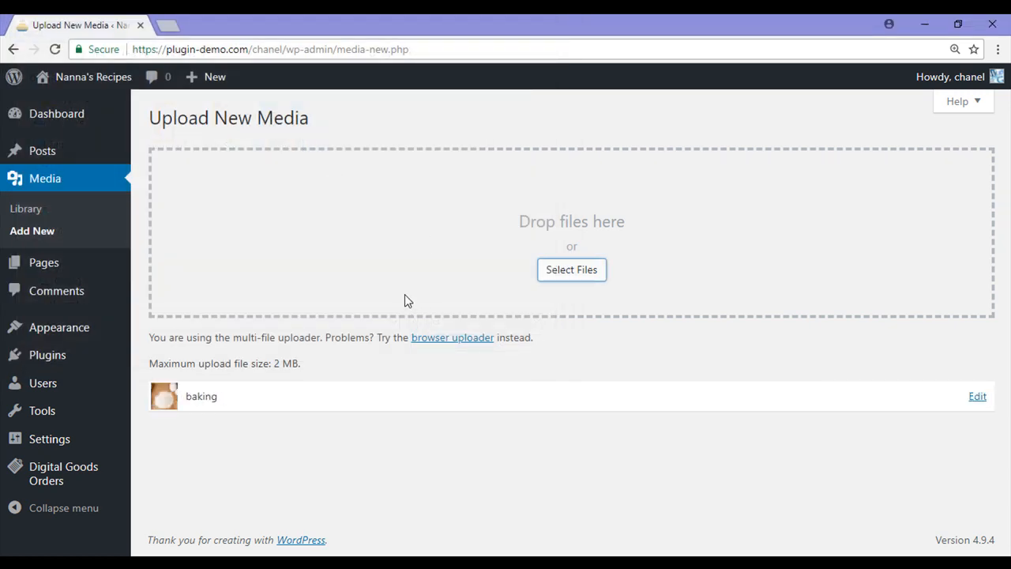
{"action": "mouse_move", "coordinate": [116, 212]}
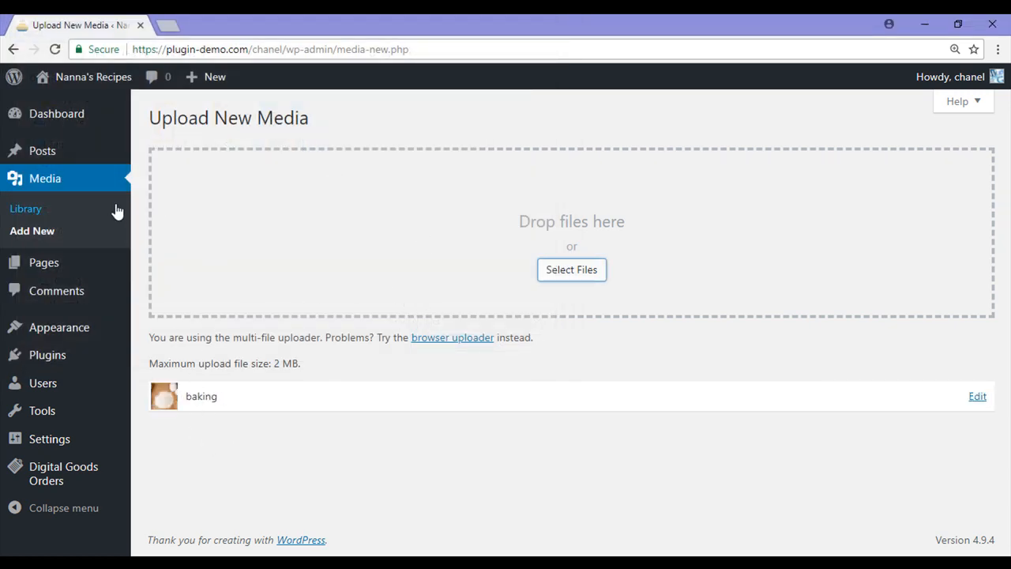
View baking.jpg's attachment details (1280×831) in the Media Library, then close them
{"action": "left_click", "coordinate": [26, 208]}
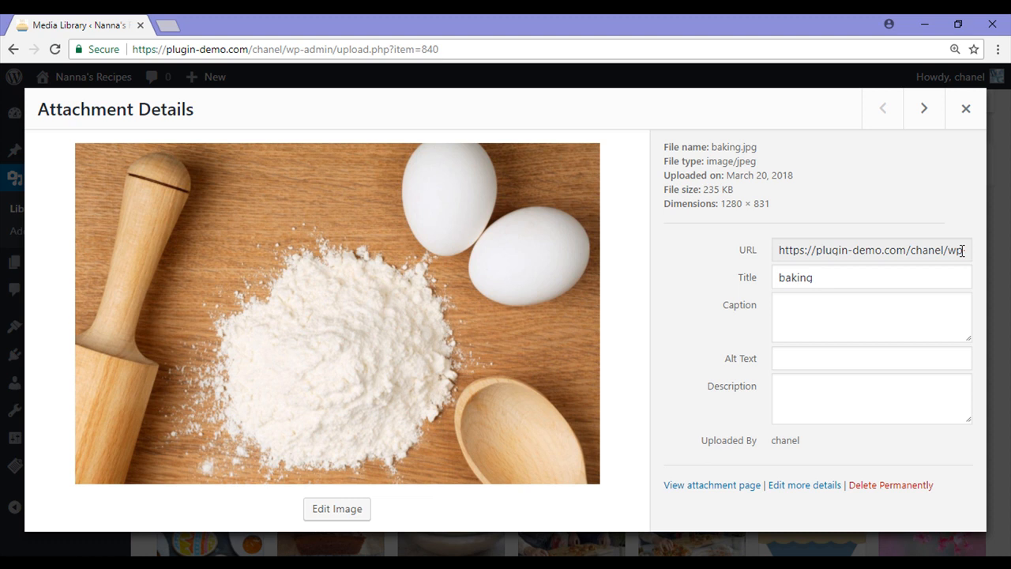
{"action": "left_click", "coordinate": [965, 108]}
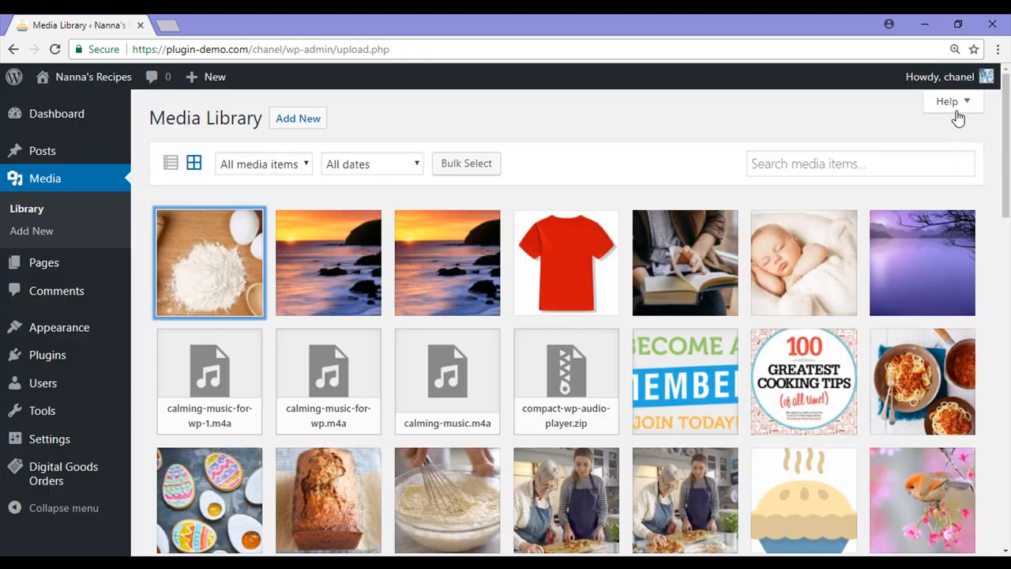
{"action": "mouse_move", "coordinate": [43, 262]}
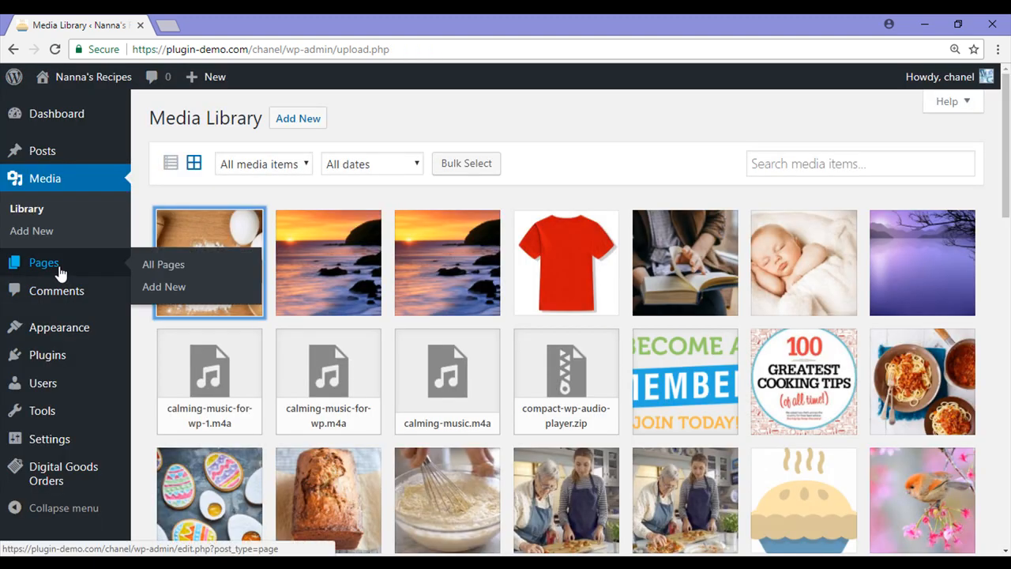
{"action": "mouse_move", "coordinate": [93, 269]}
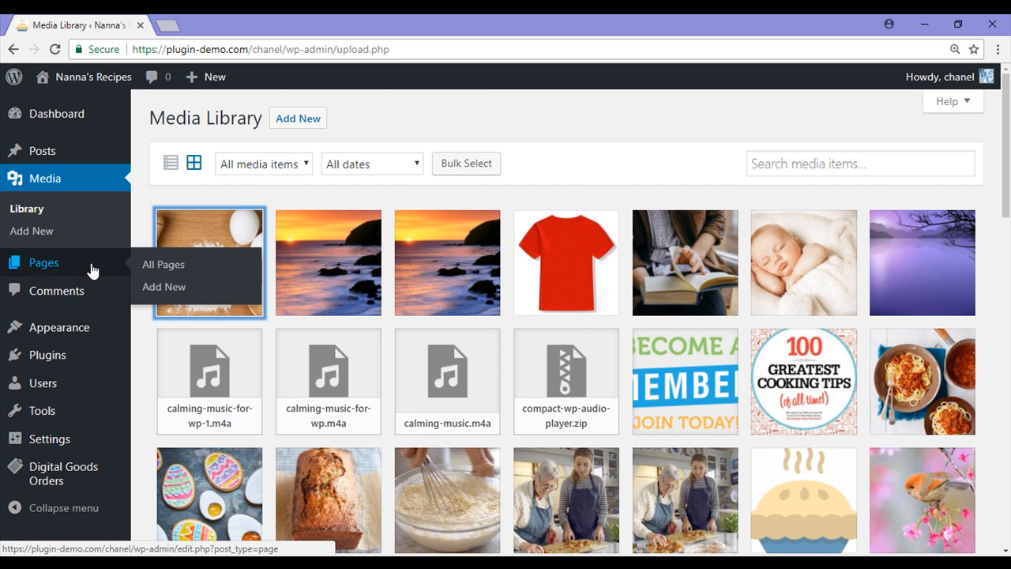
{"action": "mouse_move", "coordinate": [113, 271]}
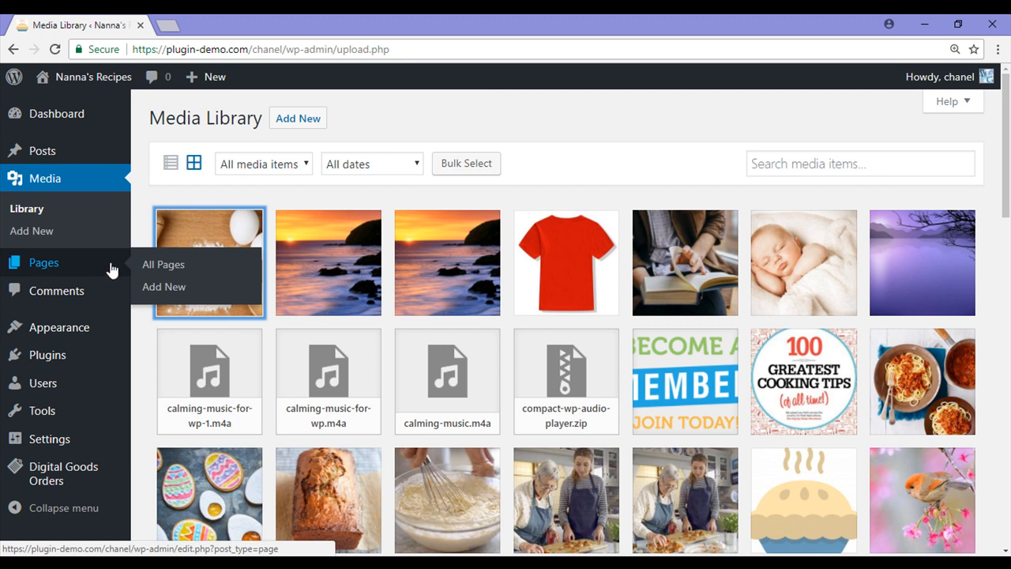
Create page 'Cooking Wallpaper Image' with the baking-lovers computer wallpaper description
{"action": "left_click", "coordinate": [163, 286]}
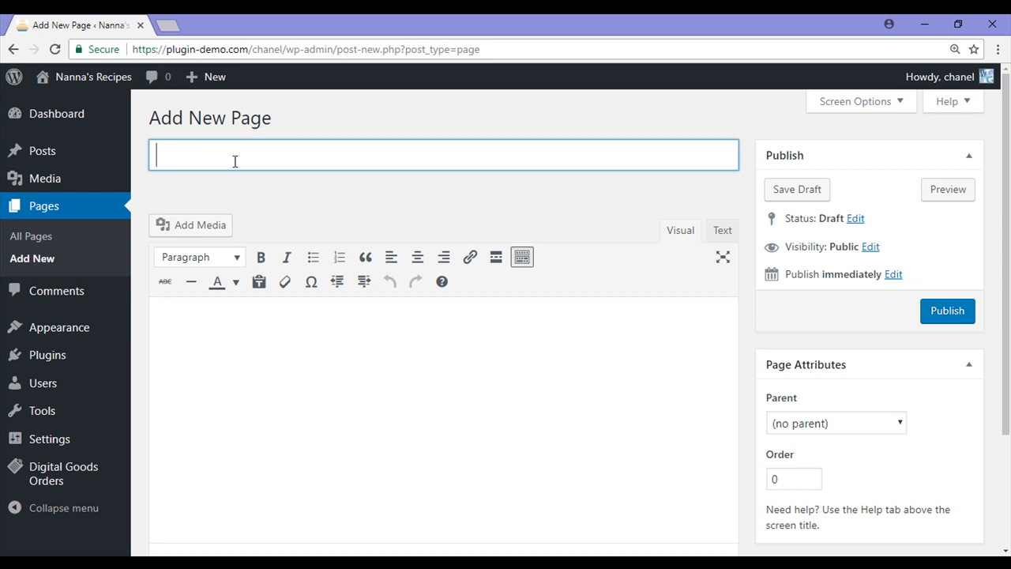
{"action": "type", "text": "Cooking Wallpaper Image"}
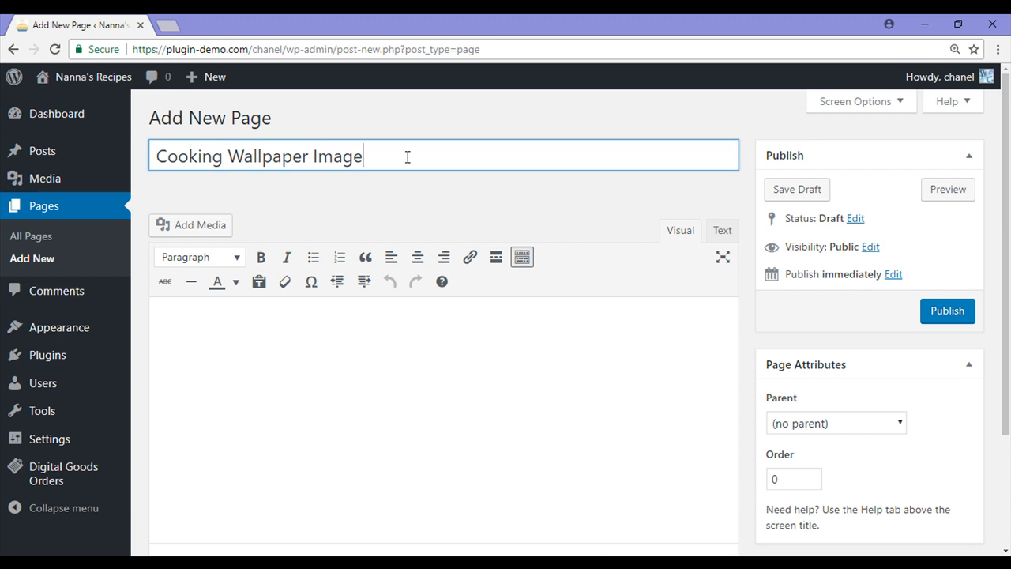
{"action": "left_click", "coordinate": [229, 323]}
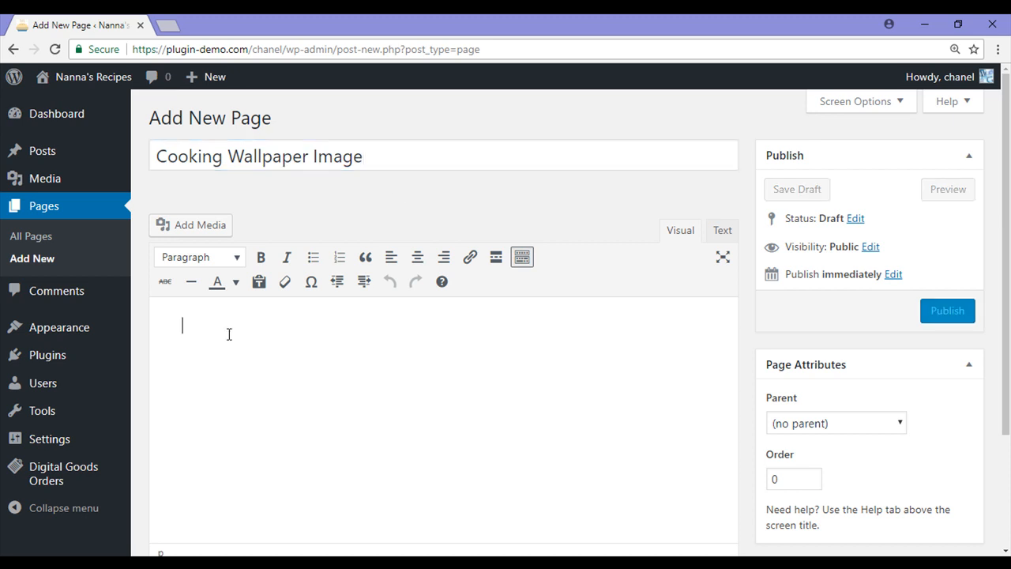
{"action": "type", "text": "A beautiful image for all baking and cooking lovers. Perfect as a computer wallpaper"}
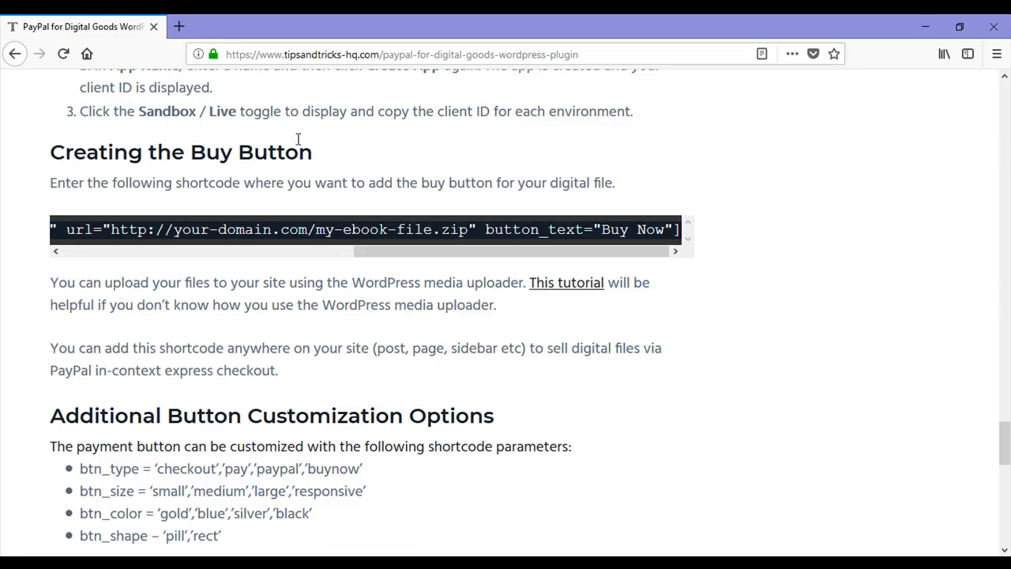
Select the example buy-button shortcode in the plugin documentation
{"action": "left_click", "coordinate": [401, 54]}
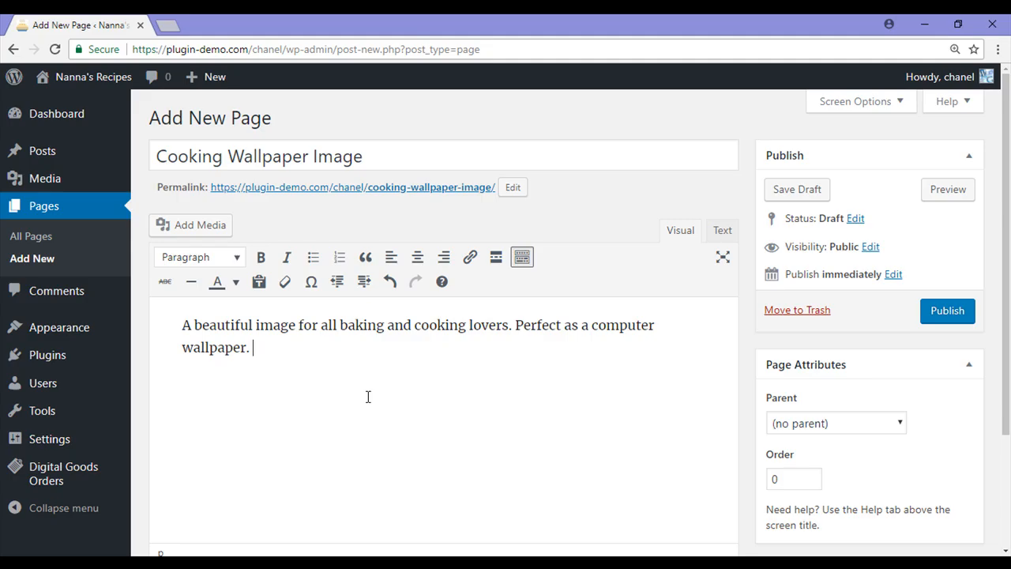
{"action": "mouse_move", "coordinate": [294, 354]}
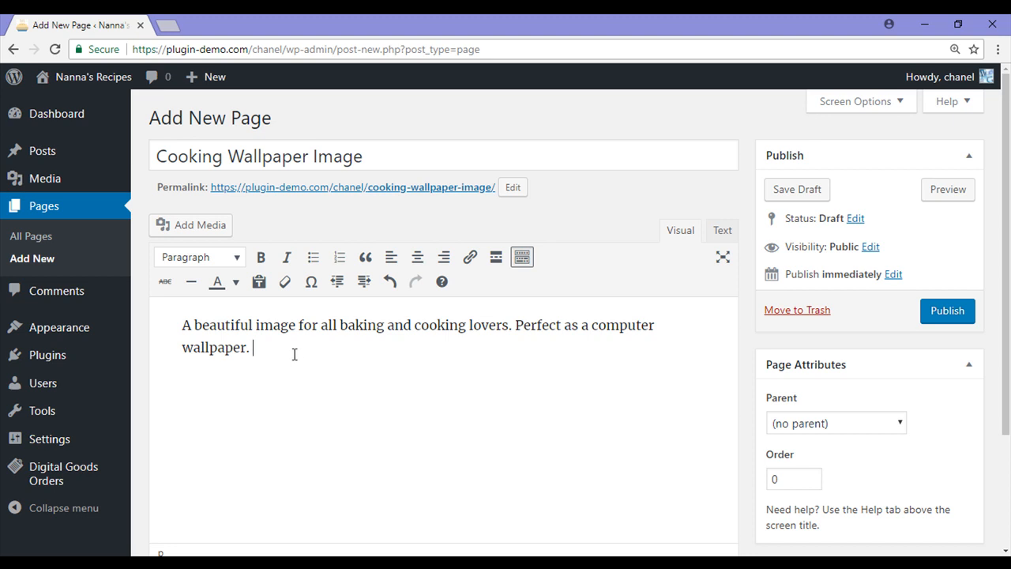
Paste the buy-button shortcode in Text view, named 'Cooking Wallpaper Image', priced 9.95
{"action": "left_click", "coordinate": [721, 230]}
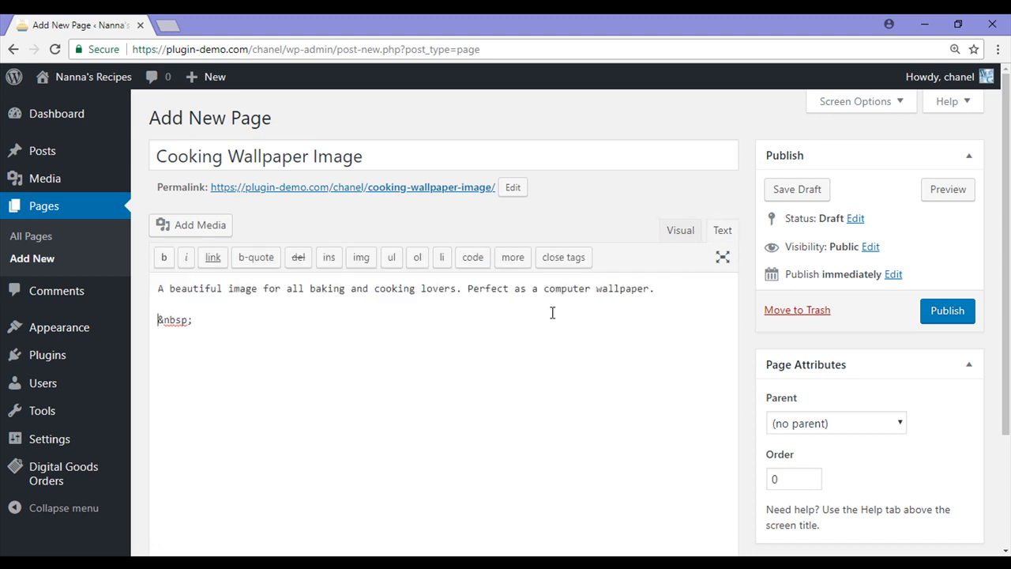
{"action": "type", "text": "[paypal_for_digital_goods name=\"My eBook\" price=\"25\" url=\"http://your-domain.com/my-ebook-file.zip\" button_text=\"Buy Now\"]"}
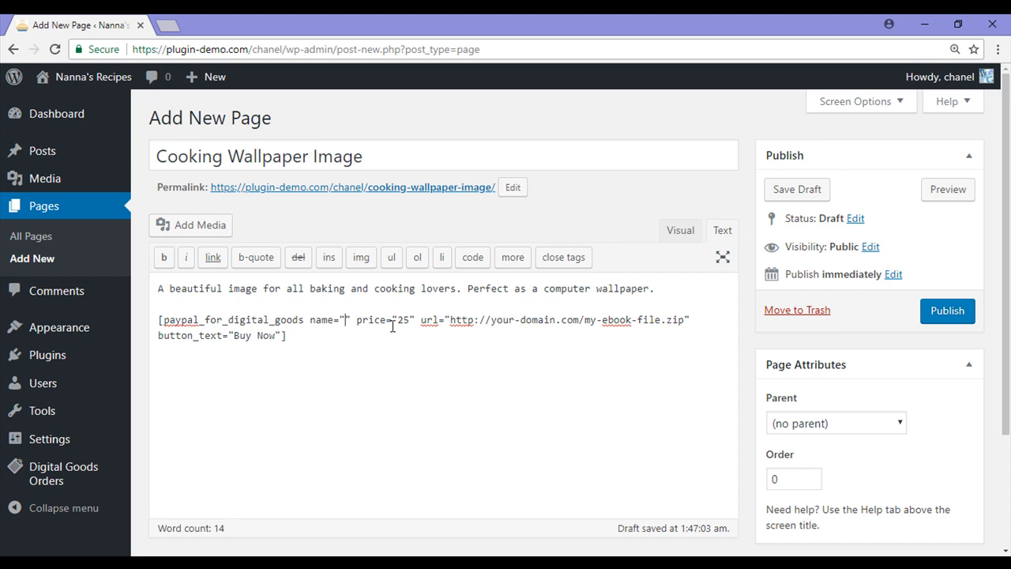
{"action": "type", "text": "Cooking"}
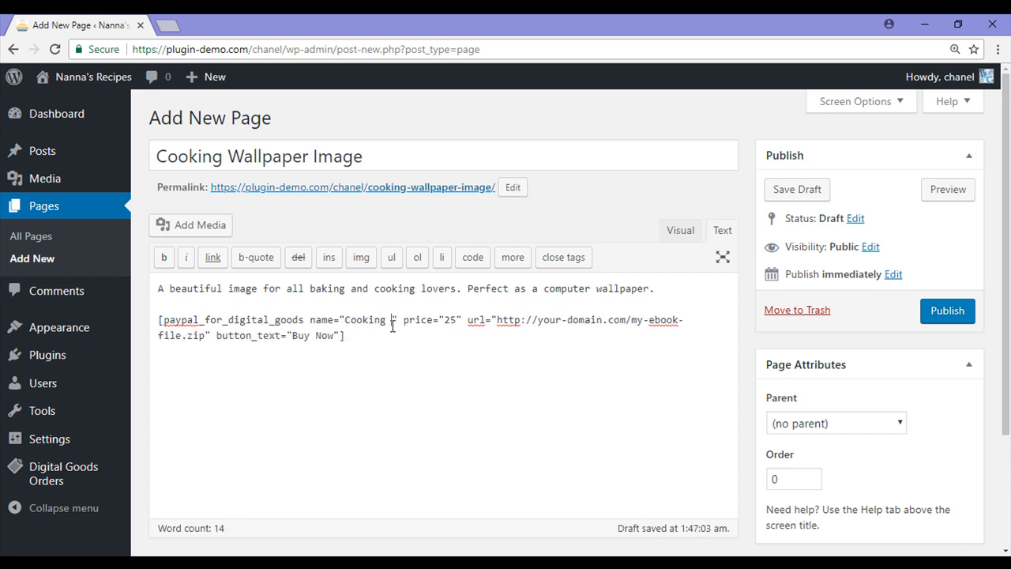
{"action": "type", "text": "Wallpaper Image"}
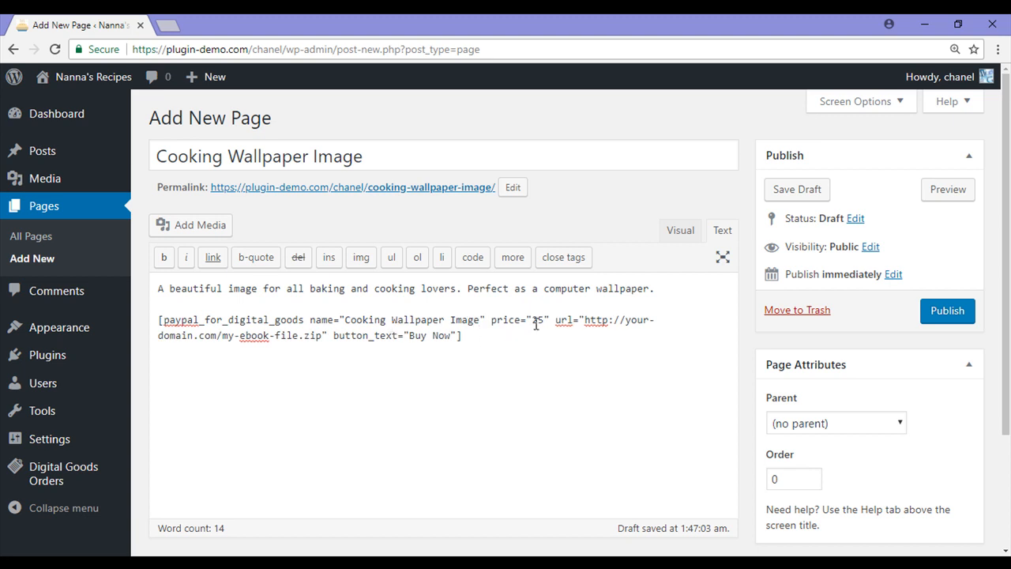
{"action": "double_click", "coordinate": [538, 319]}
{"action": "type", "text": "9.9"}
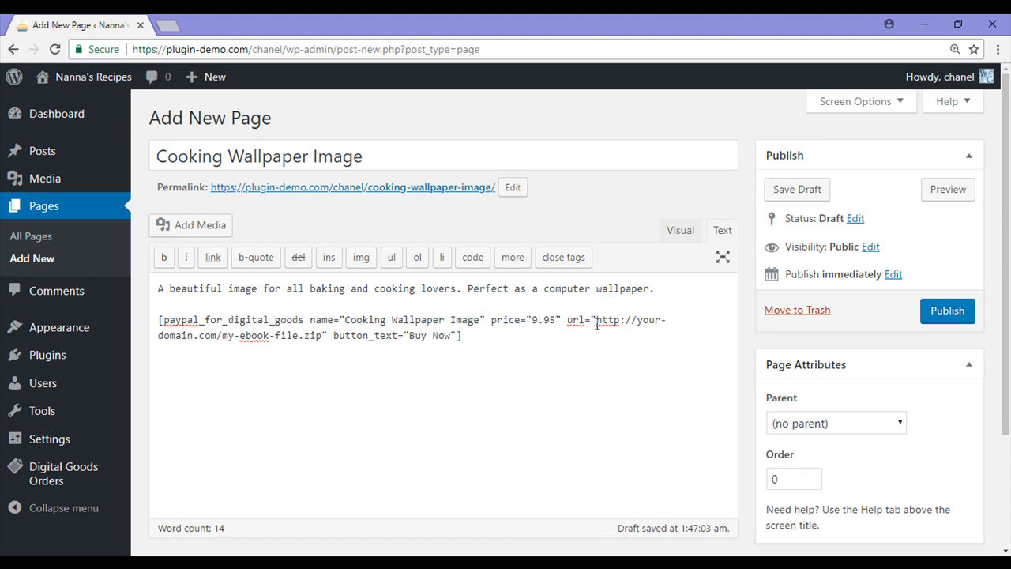
{"action": "left_click_drag", "start_coordinate": [598, 319], "coordinate": [327, 335]}
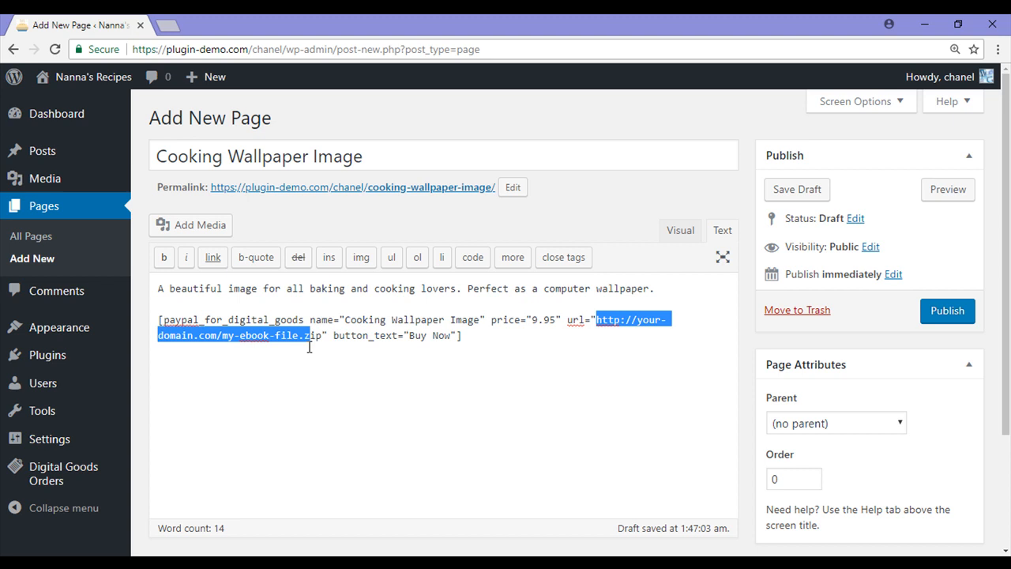
Replace the shortcode's url value with baking.jpg's file address from the Media Library
{"action": "key", "text": "Delete"}
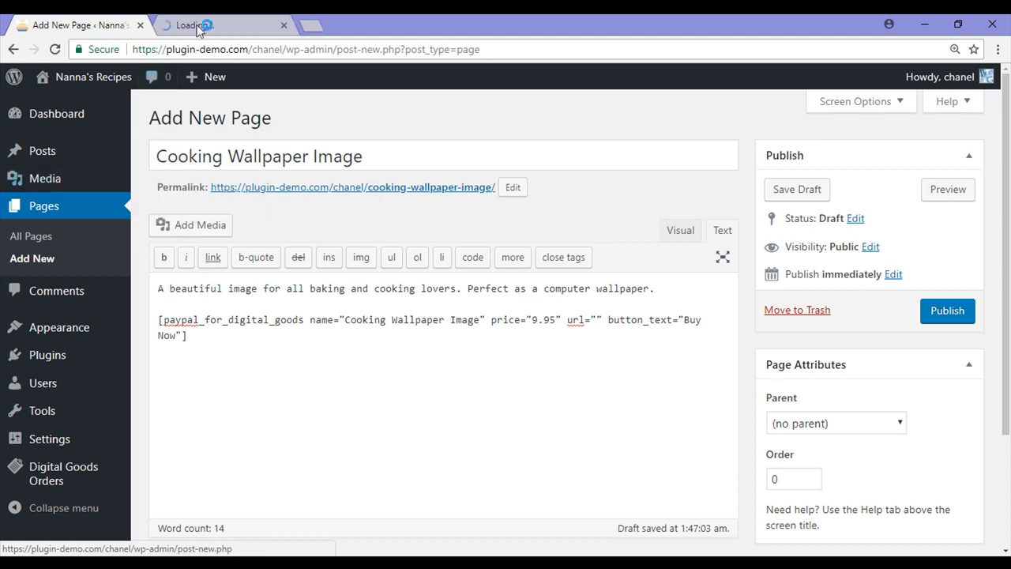
{"action": "left_click", "coordinate": [222, 25]}
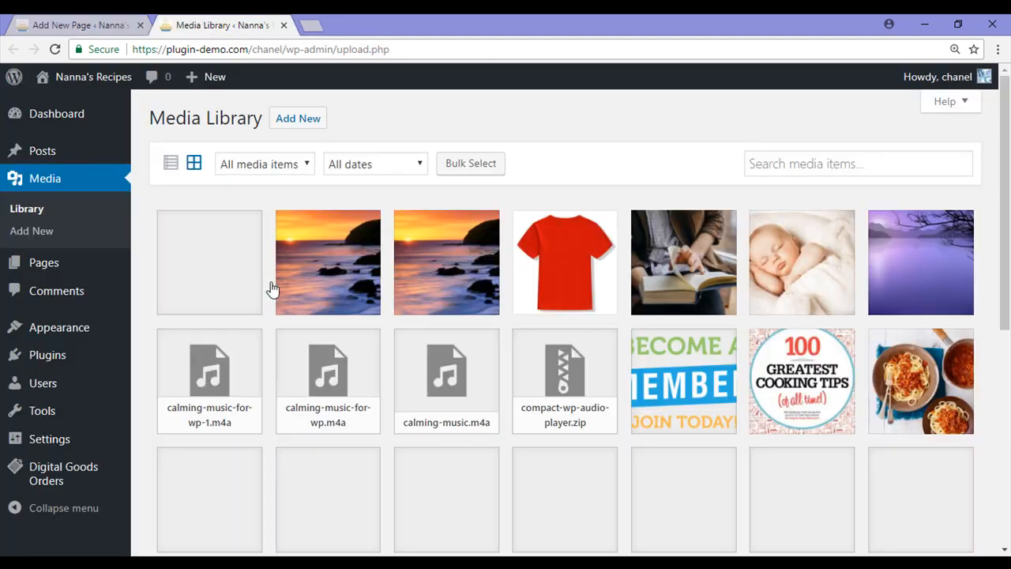
{"action": "left_click", "coordinate": [209, 262]}
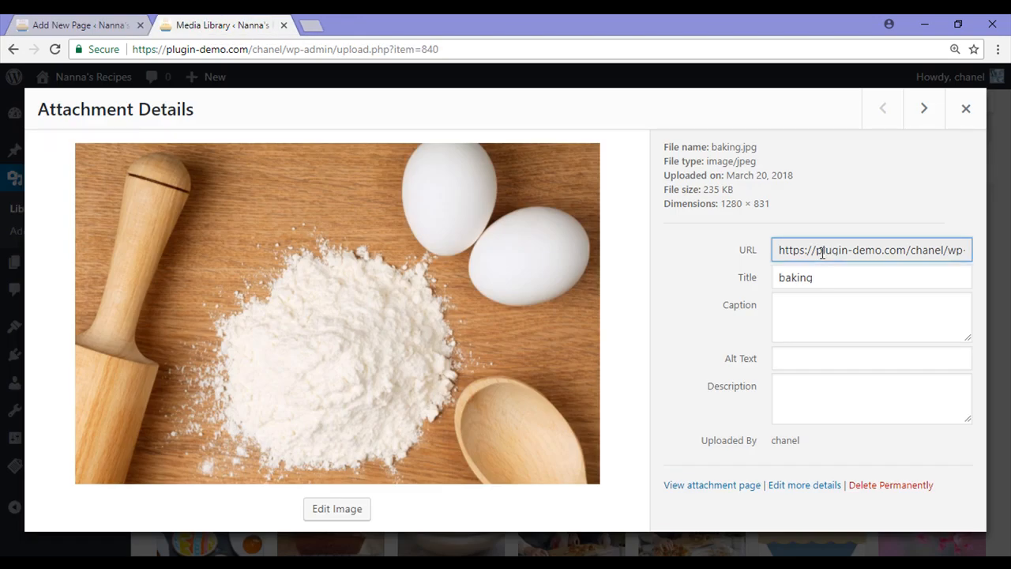
{"action": "left_click", "coordinate": [71, 24]}
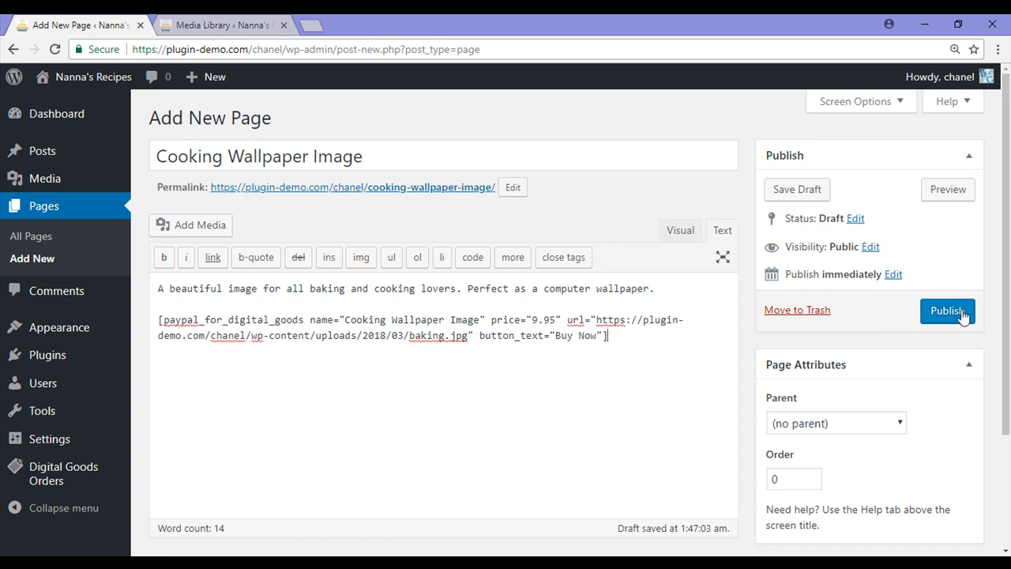
Publish the page, view it live, and test the PayPal Checkout login window
{"action": "left_click", "coordinate": [947, 311]}
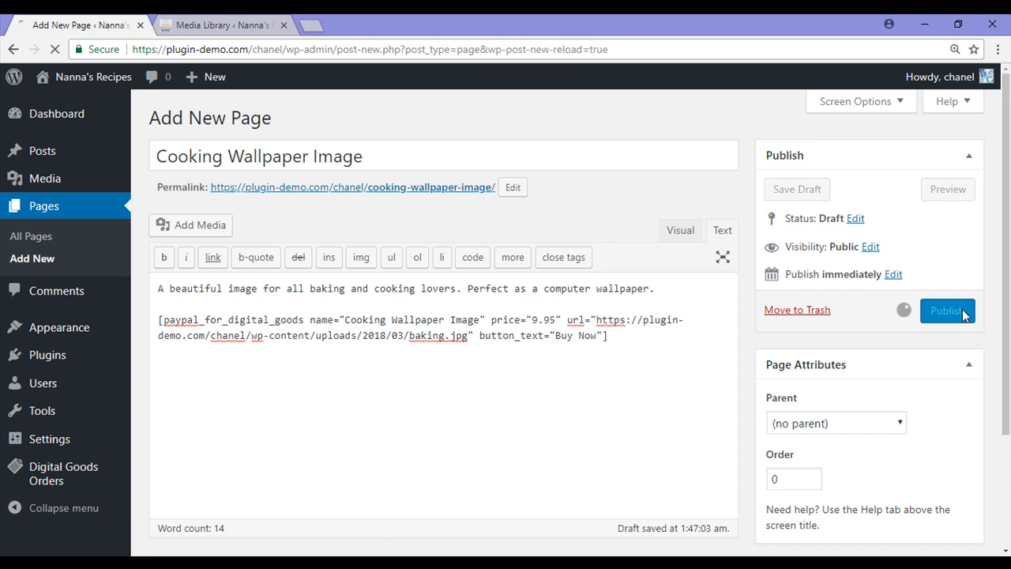
{"action": "left_click", "coordinate": [947, 310]}
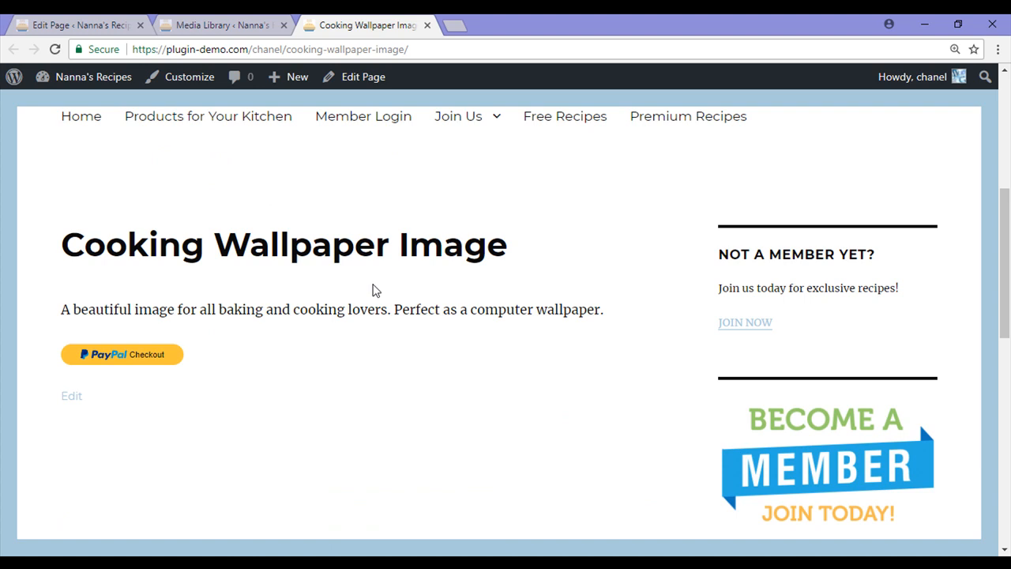
{"action": "mouse_move", "coordinate": [54, 326]}
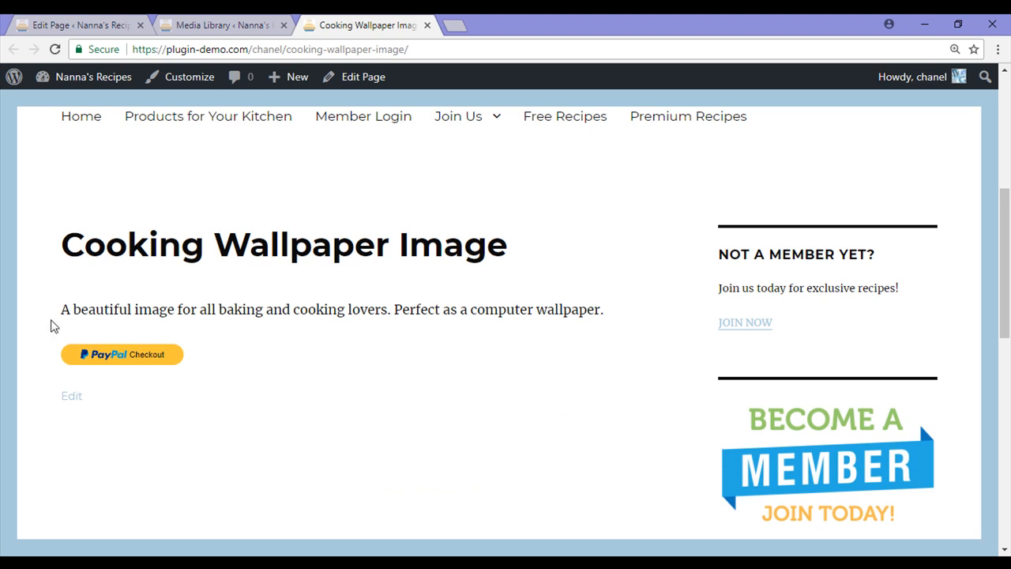
{"action": "mouse_move", "coordinate": [170, 363]}
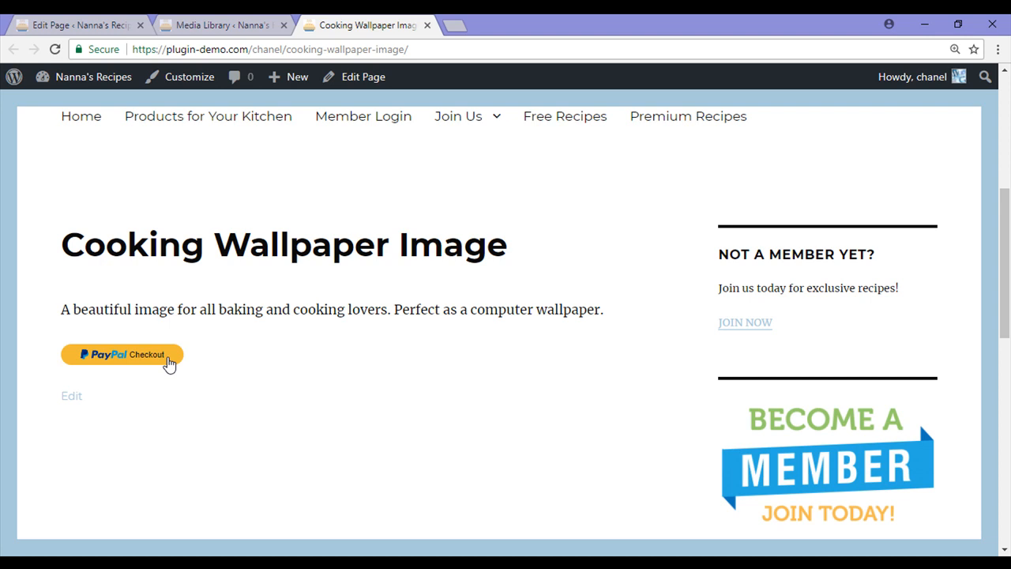
{"action": "left_click", "coordinate": [123, 354]}
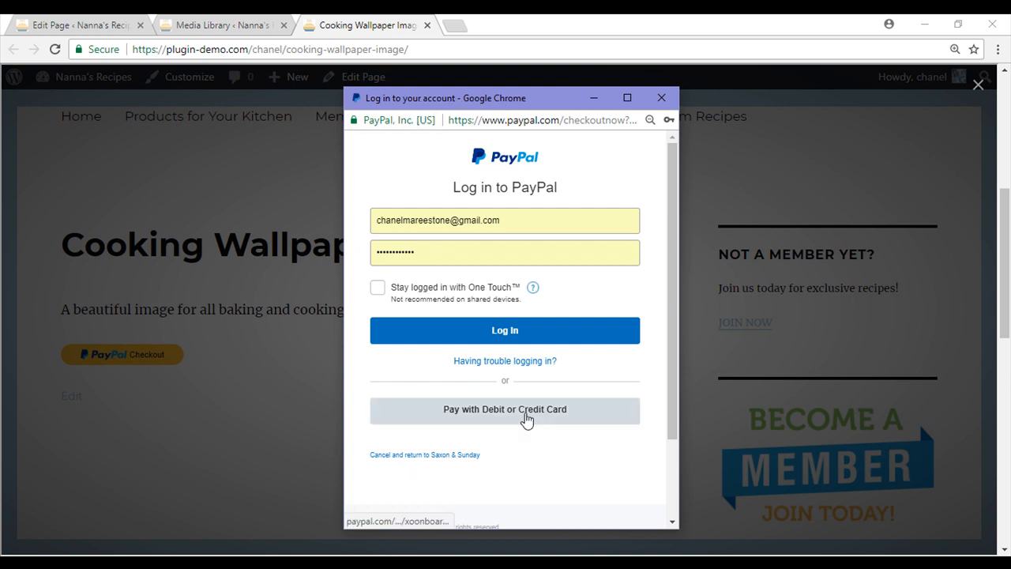
{"action": "left_click", "coordinate": [505, 409]}
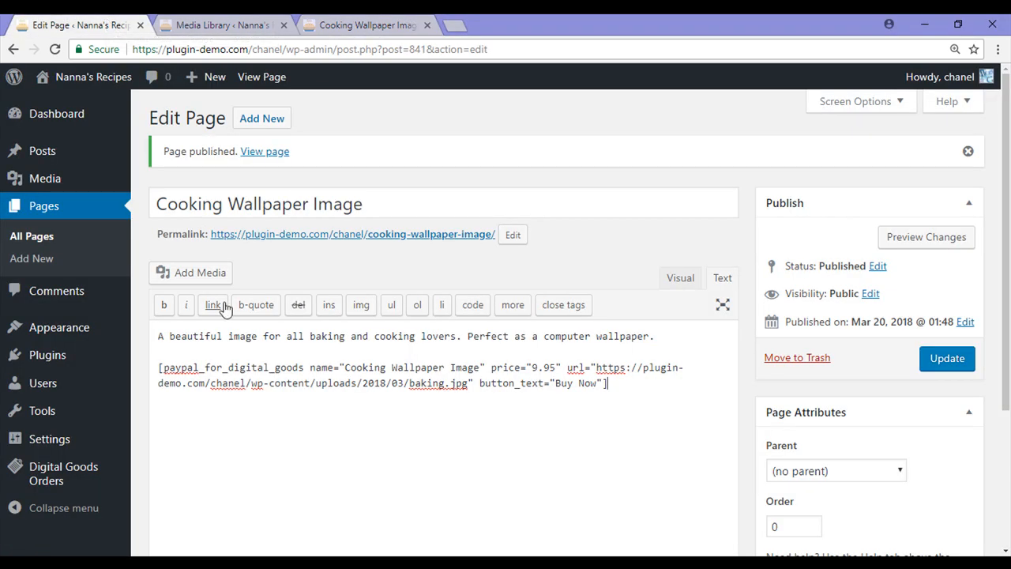
{"action": "mouse_move", "coordinate": [313, 439]}
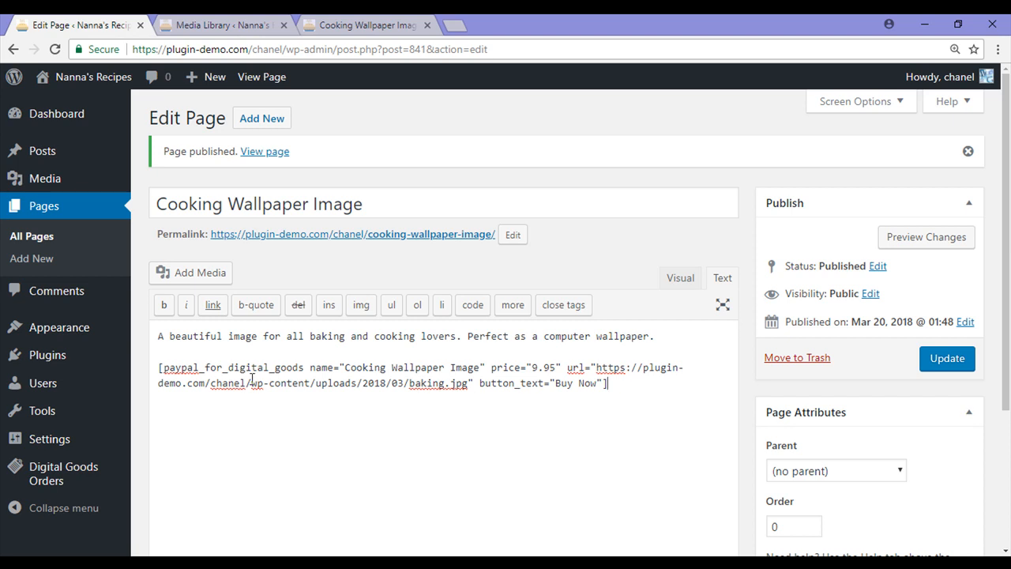
{"action": "mouse_move", "coordinate": [478, 387]}
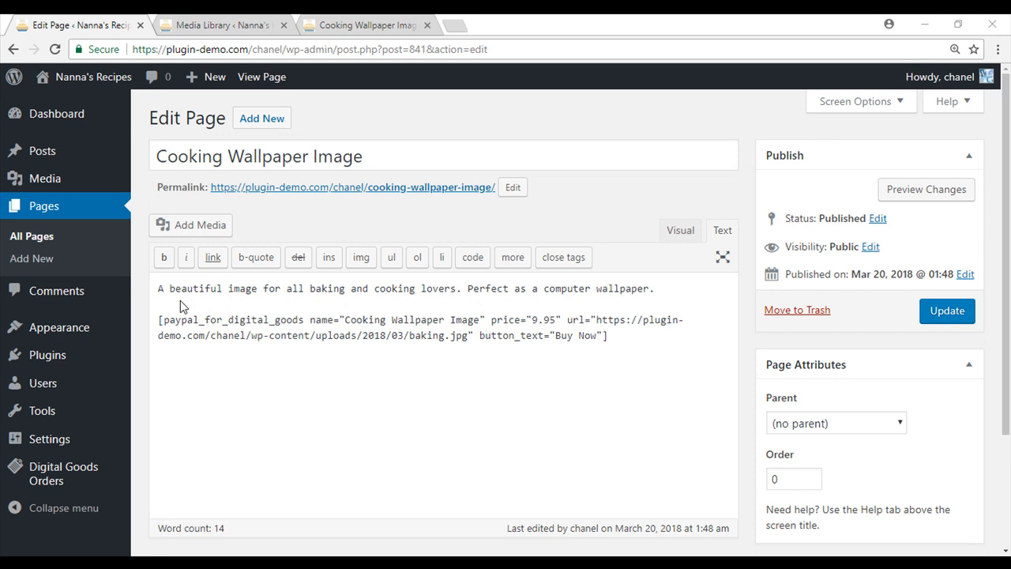
{"action": "mouse_move", "coordinate": [181, 308]}
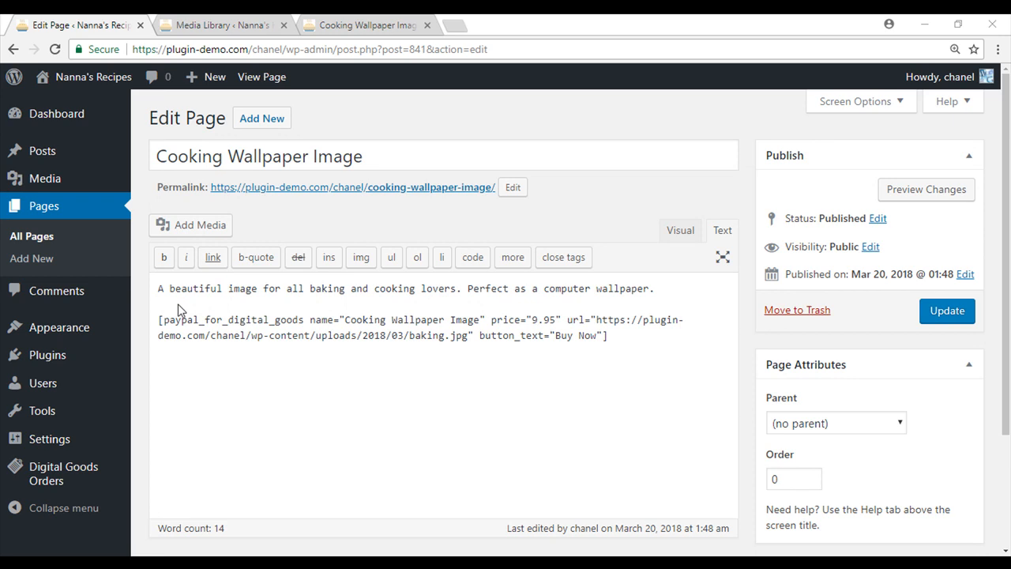